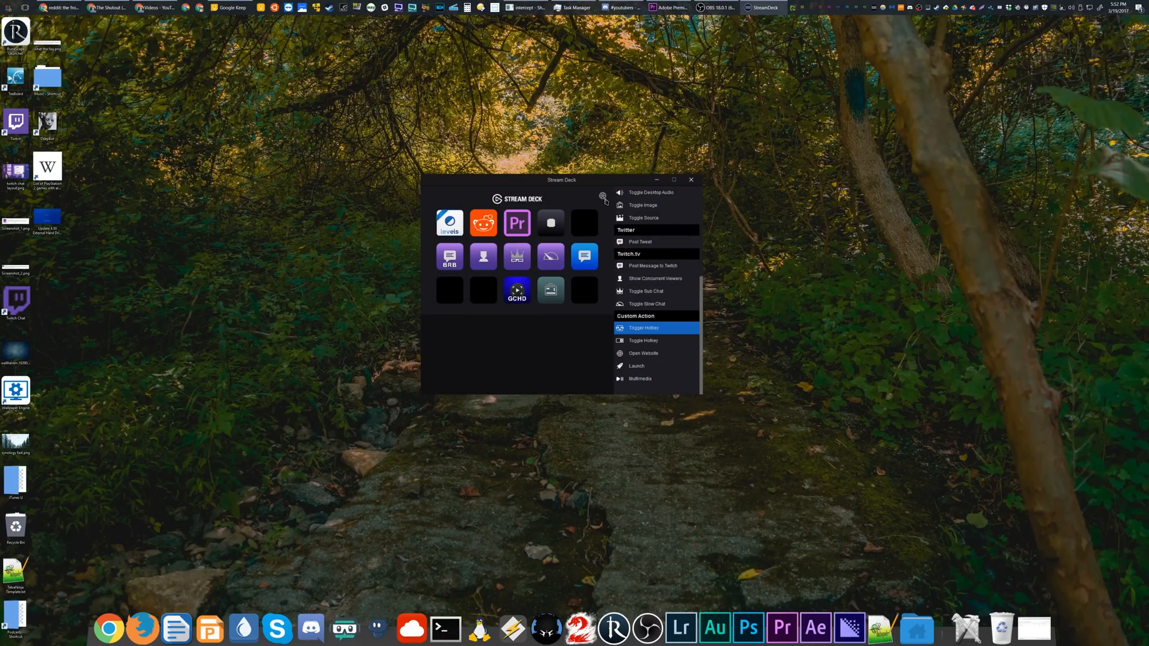
Export the current button layout to the Elgato downloads folder as 'Tutorial'.
click(601, 193)
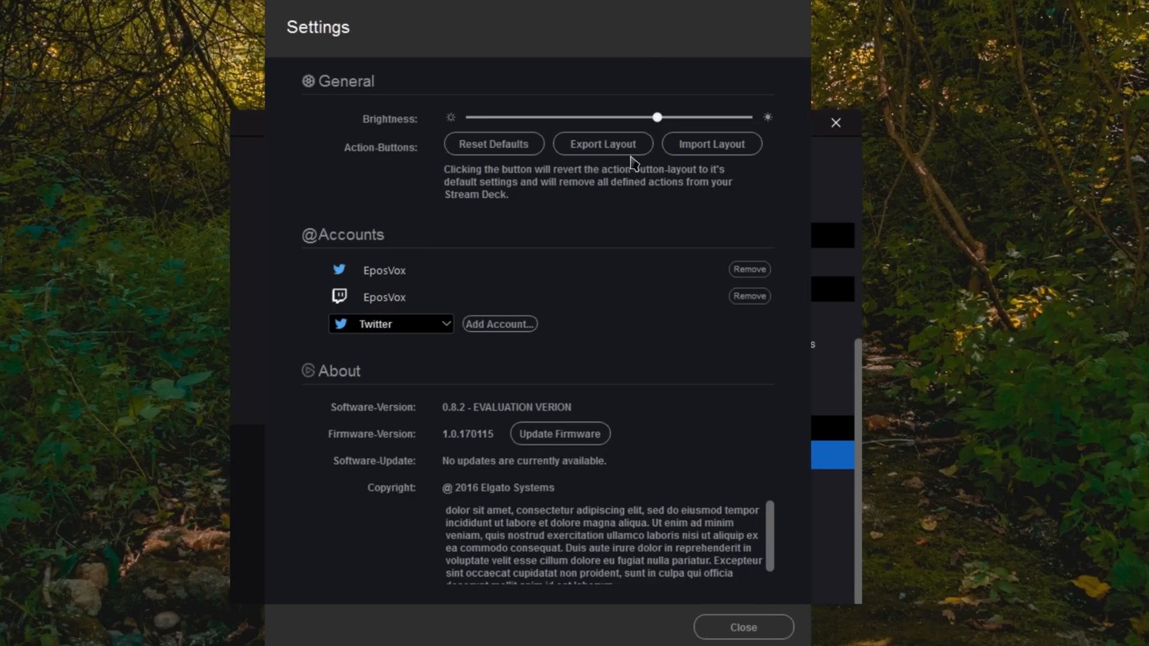
click(603, 144)
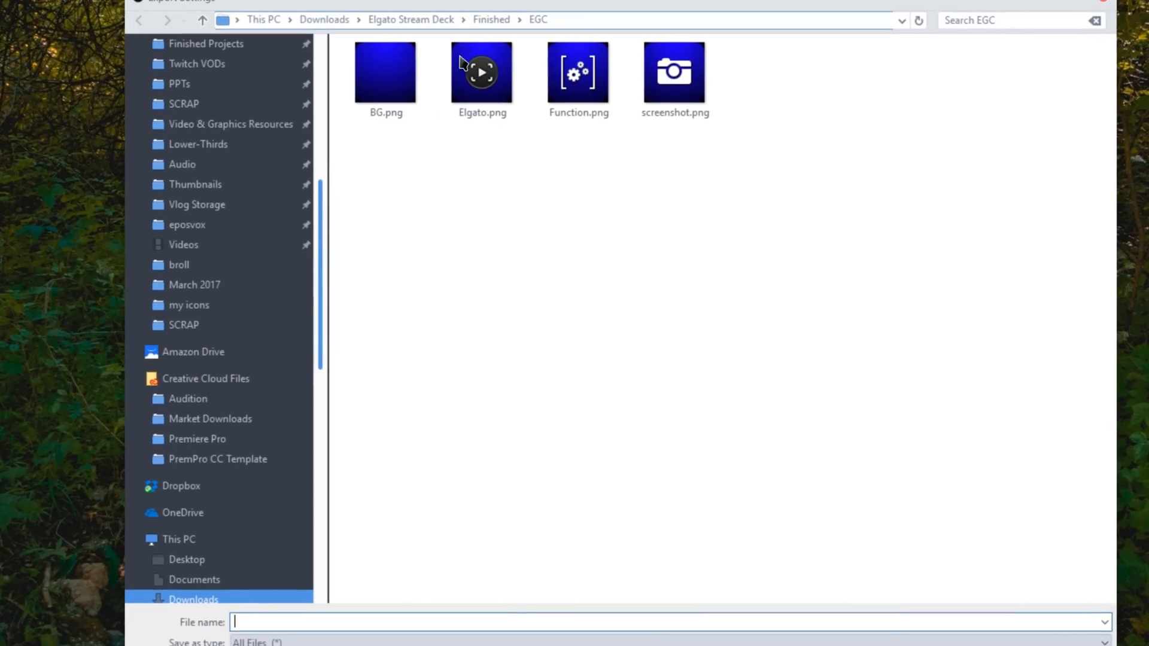
click(186, 499)
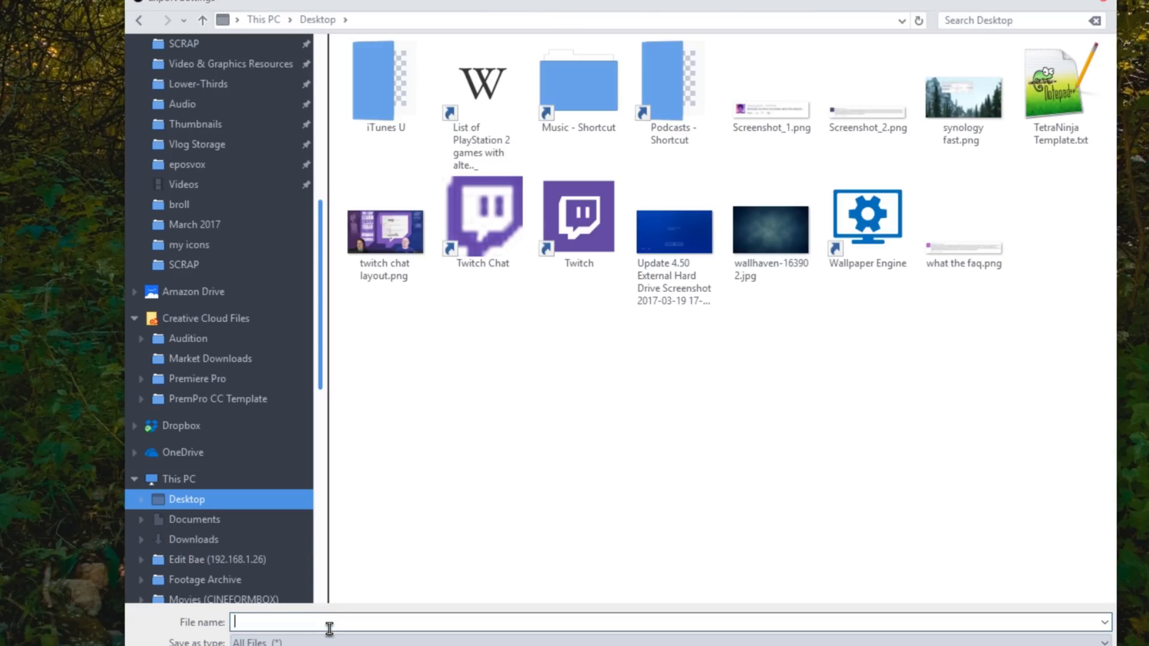
click(193, 539)
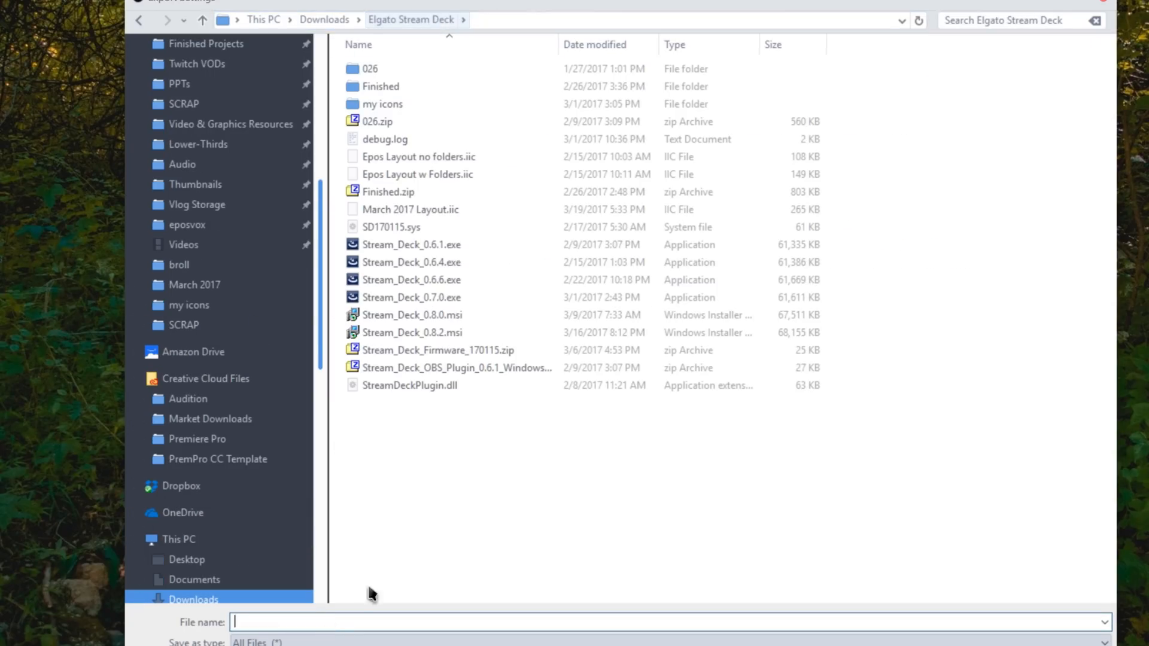
text(Tutorial)
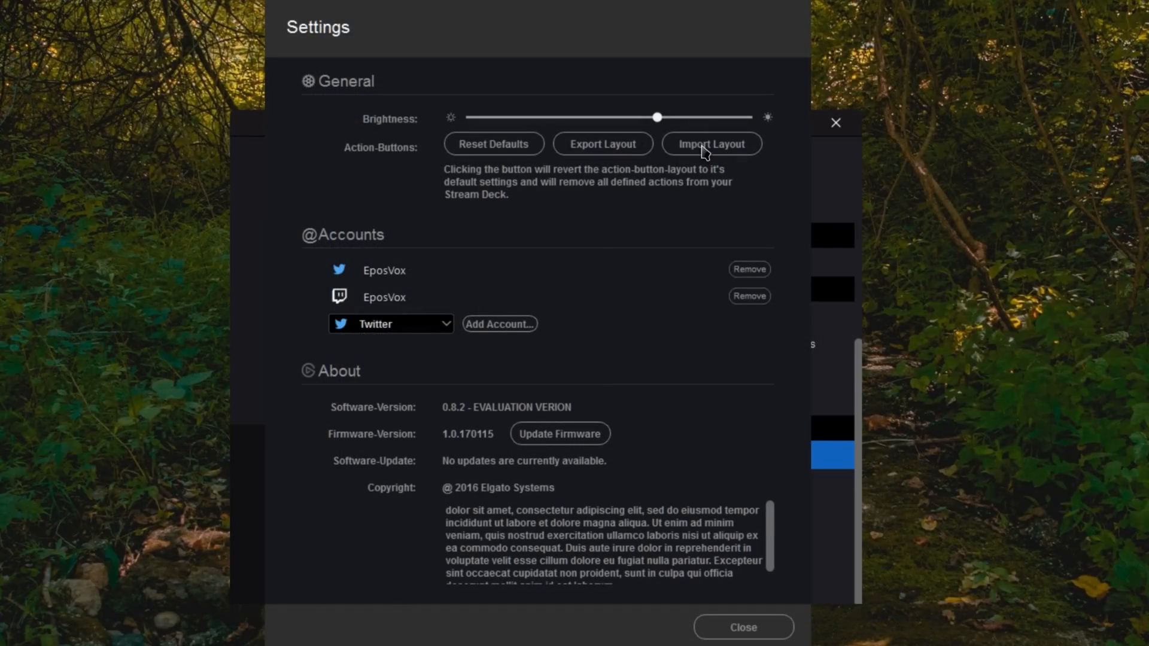
Import a saved layout, confirming replacement of the current one.
click(711, 143)
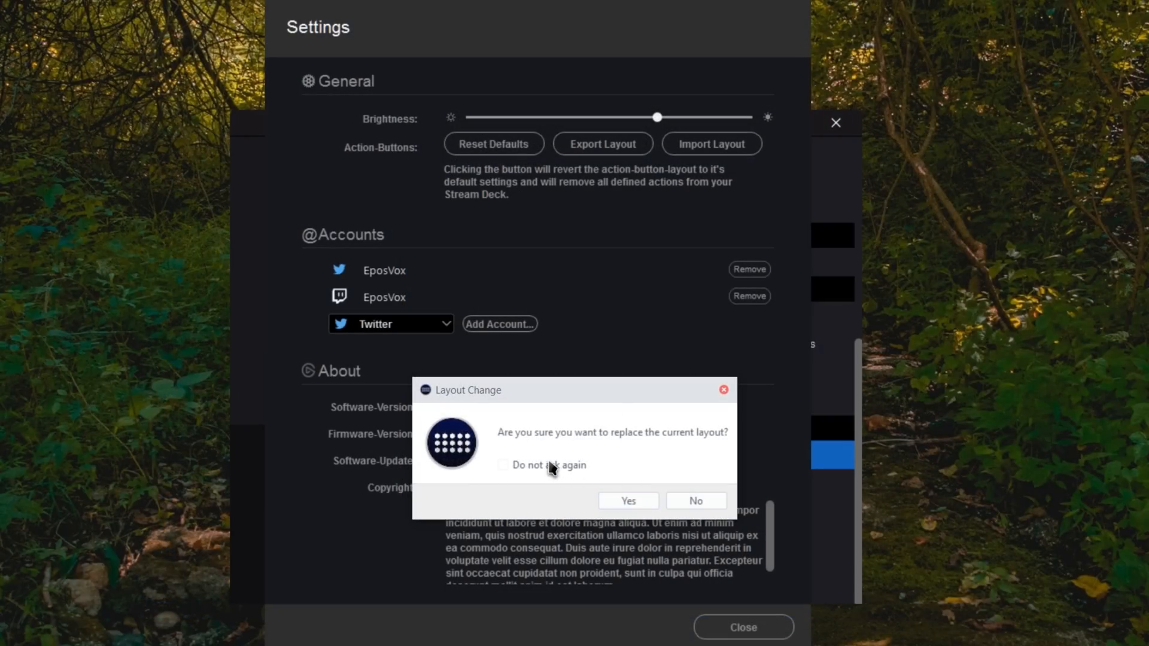
click(695, 500)
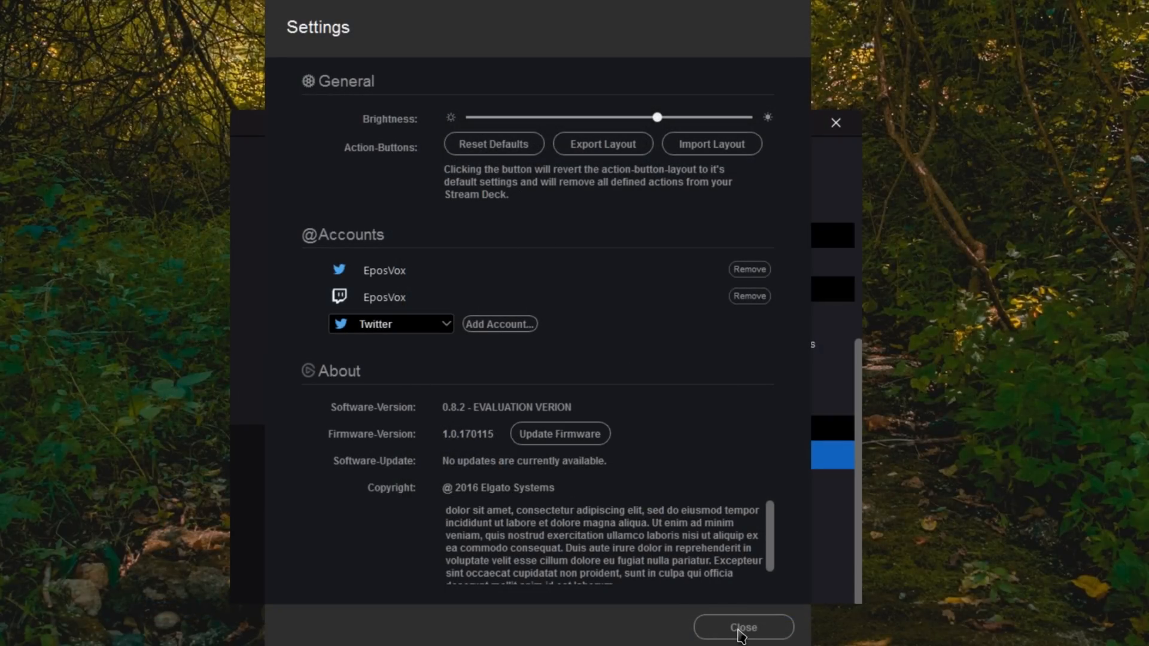
click(742, 627)
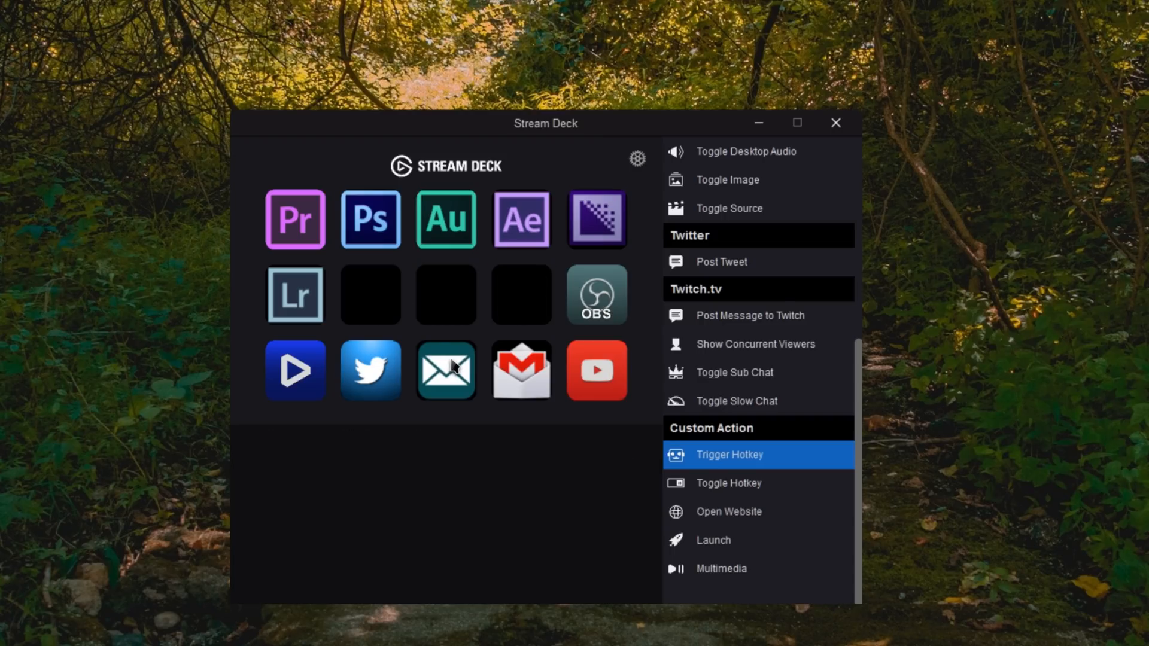
mouse_move(665, 239)
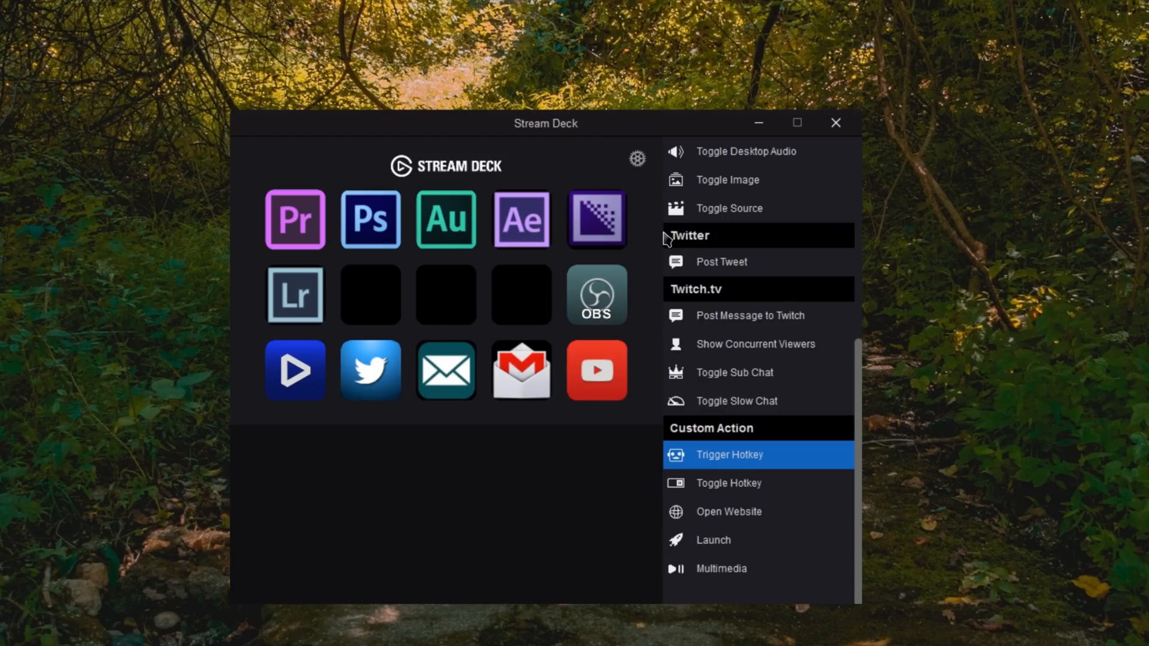
mouse_move(576, 327)
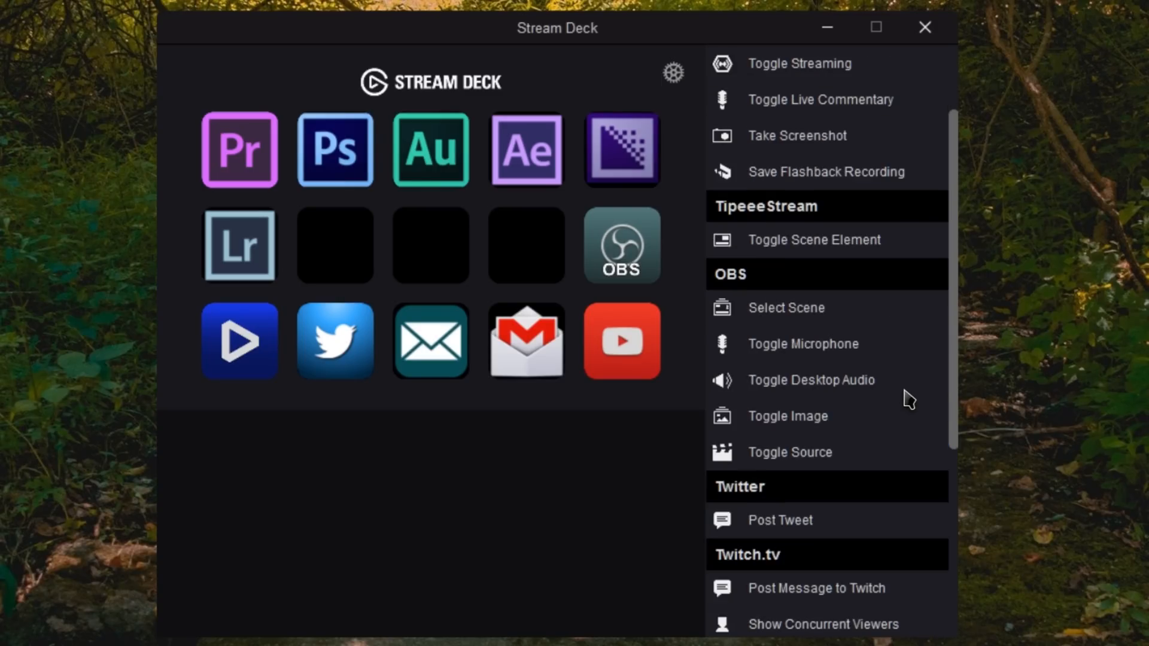
scroll(down, 3)
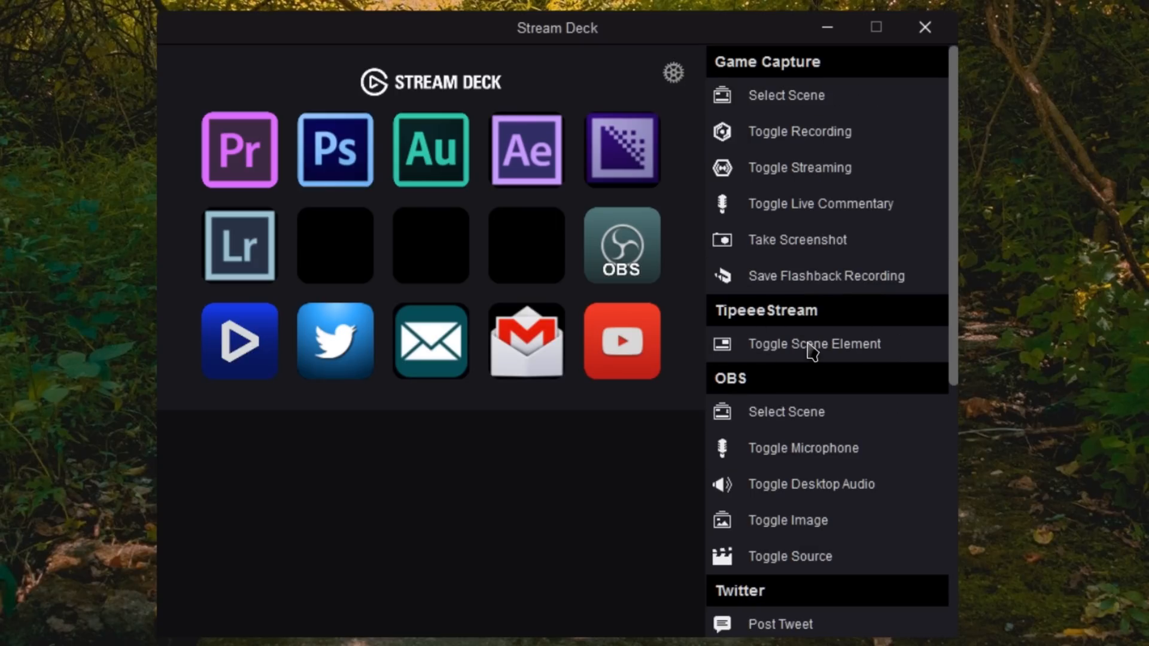
scroll(down, 3)
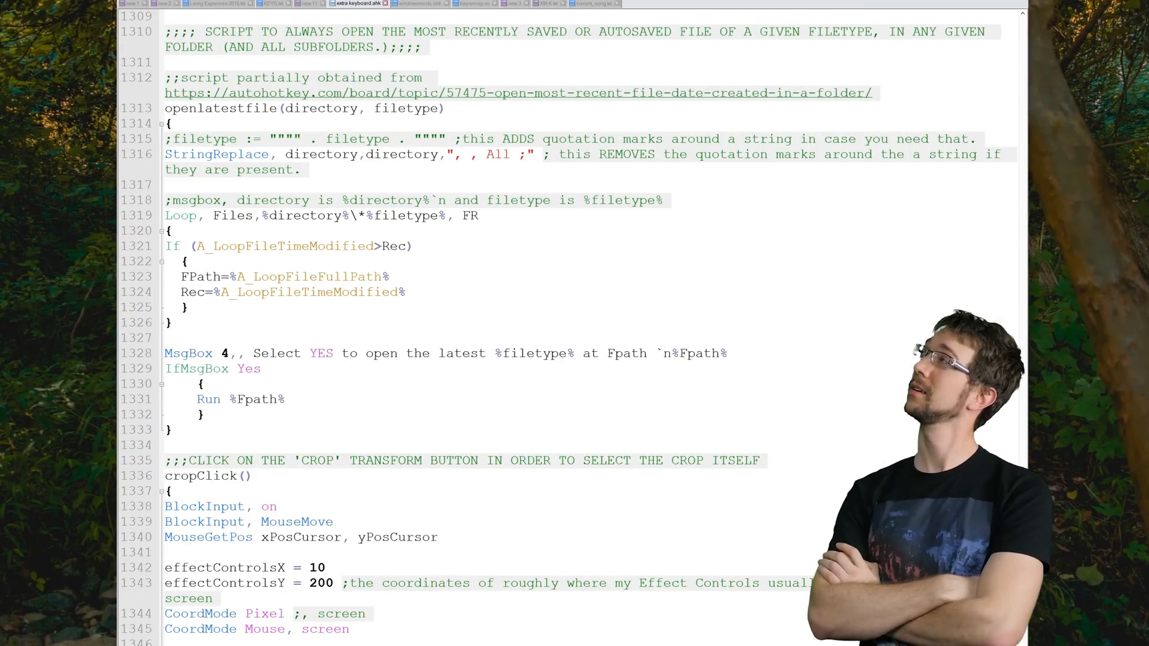
Scroll extra keyboard.ahk, then switch to the windowsmods.ahk script tab.
scroll(up, 3)
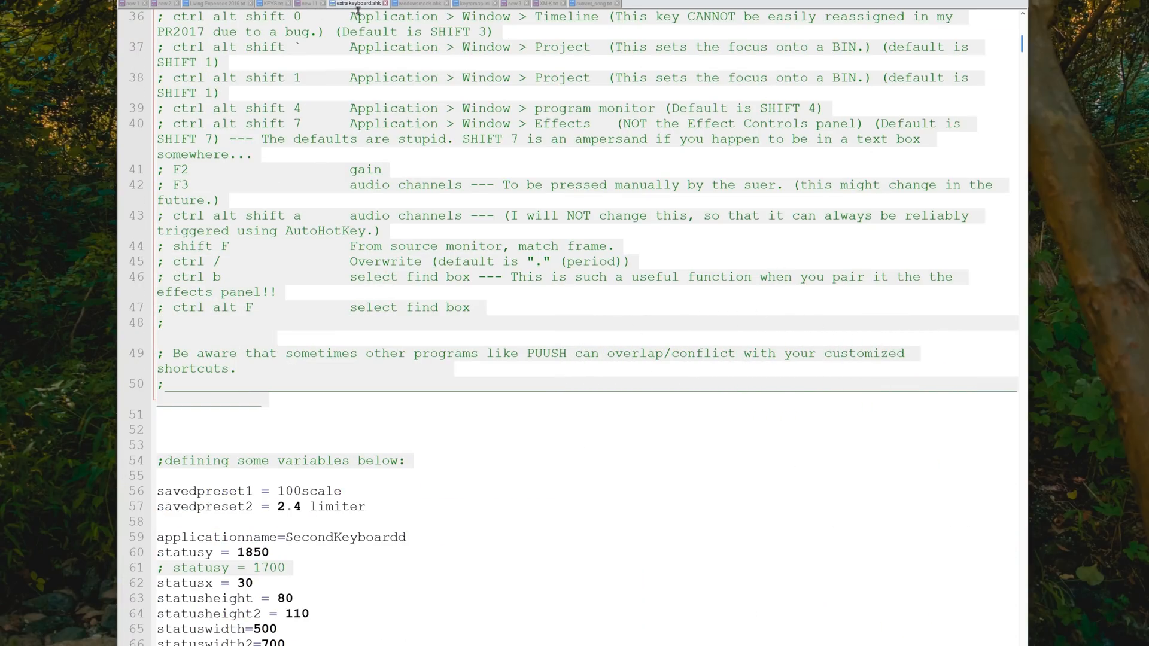
click(420, 3)
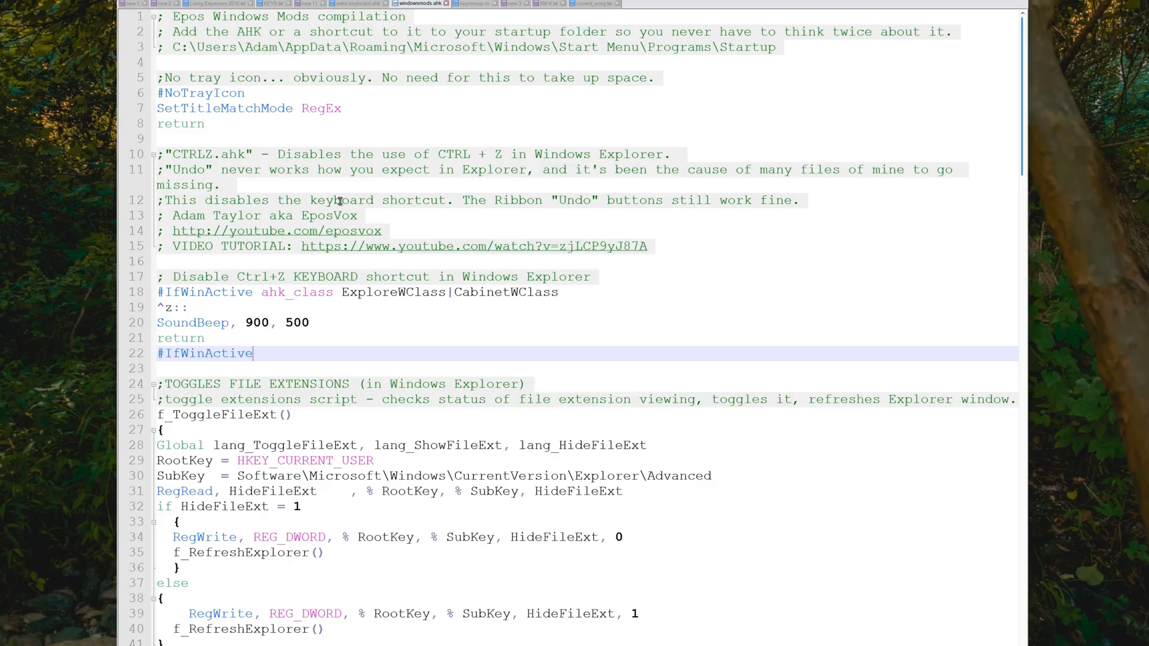
mouse_move(799, 155)
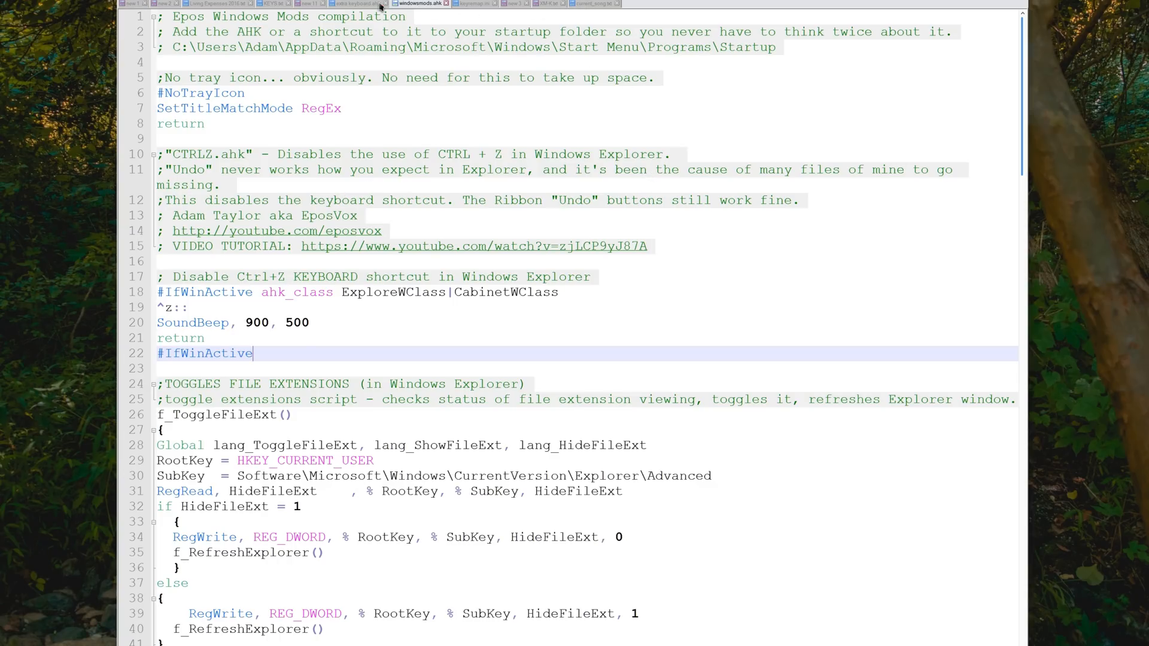
click(356, 3)
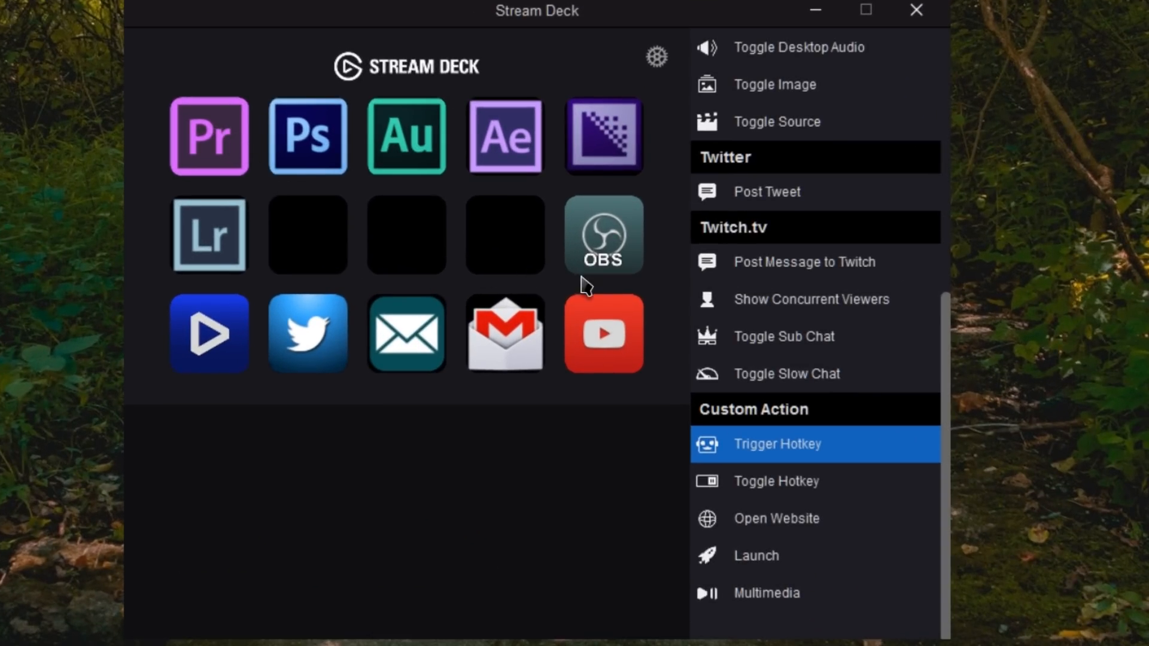
Open a button folder, move Gmail beside the mail button, and launch Photoshop.
click(407, 333)
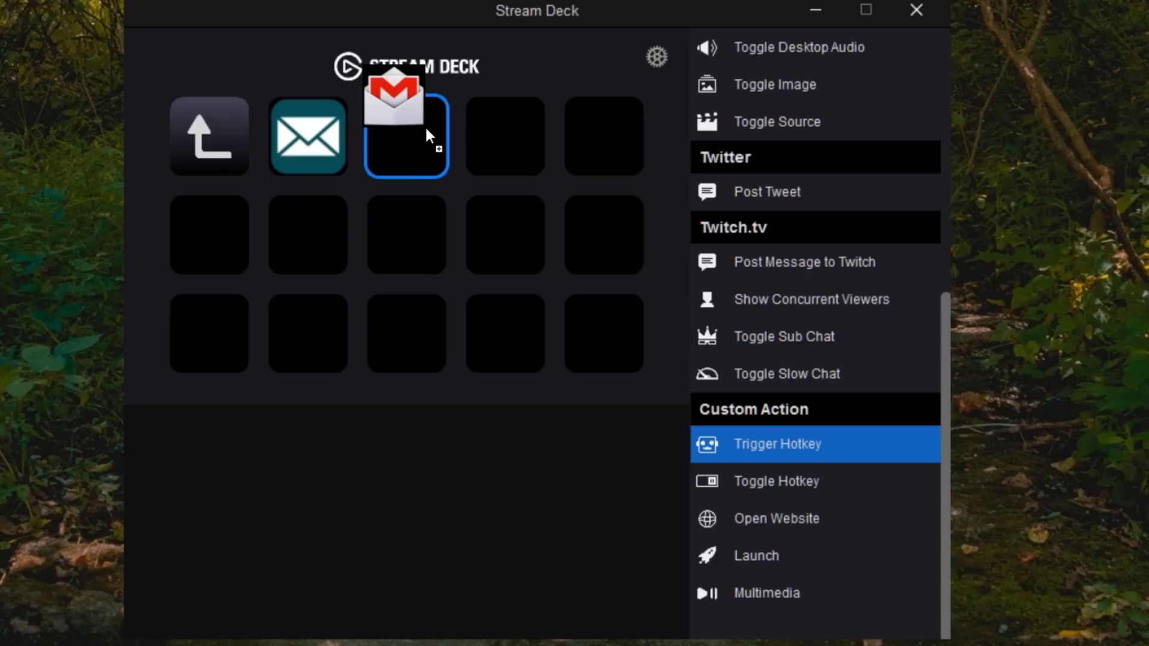
drag(406, 88, 405, 136)
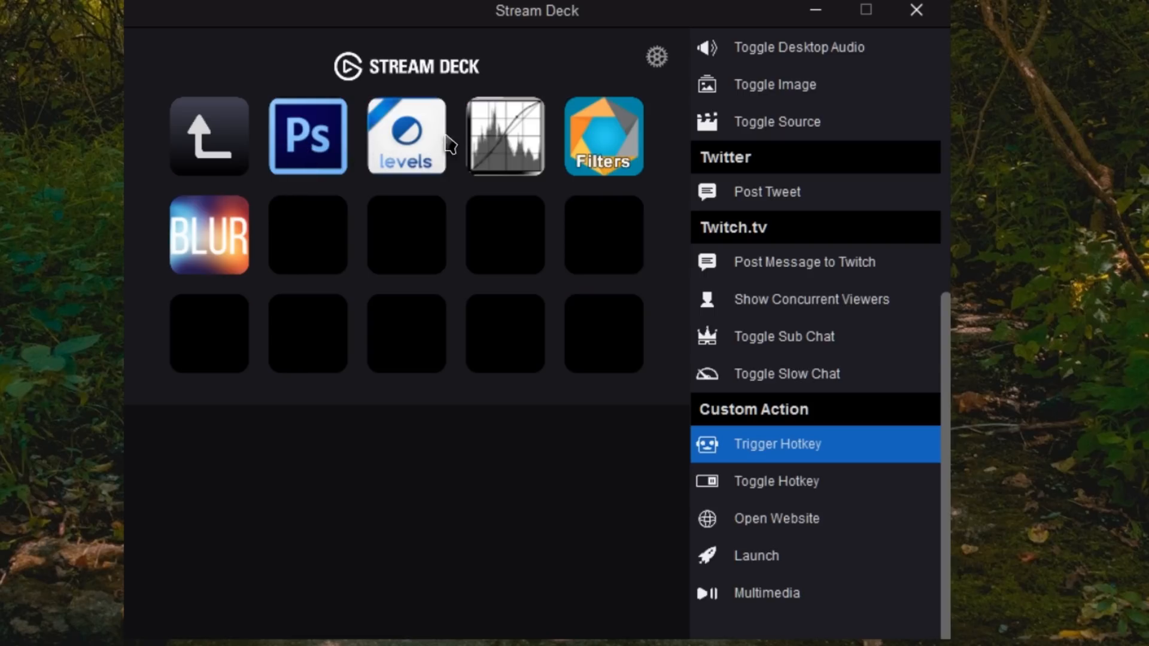
mouse_move(411, 176)
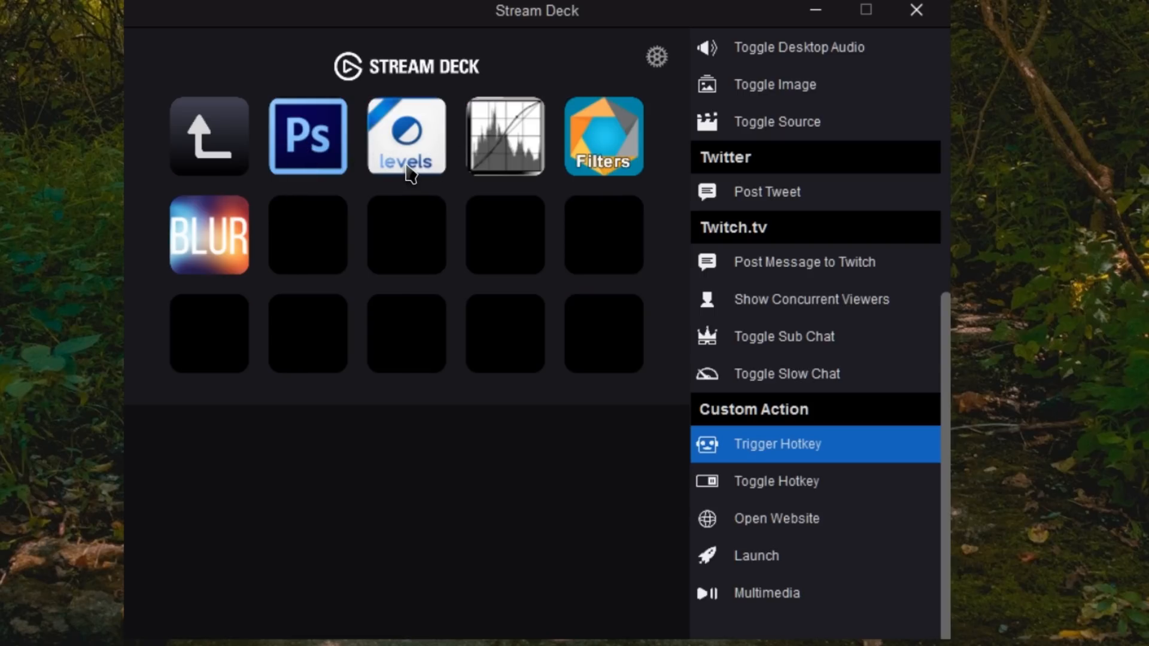
mouse_move(526, 21)
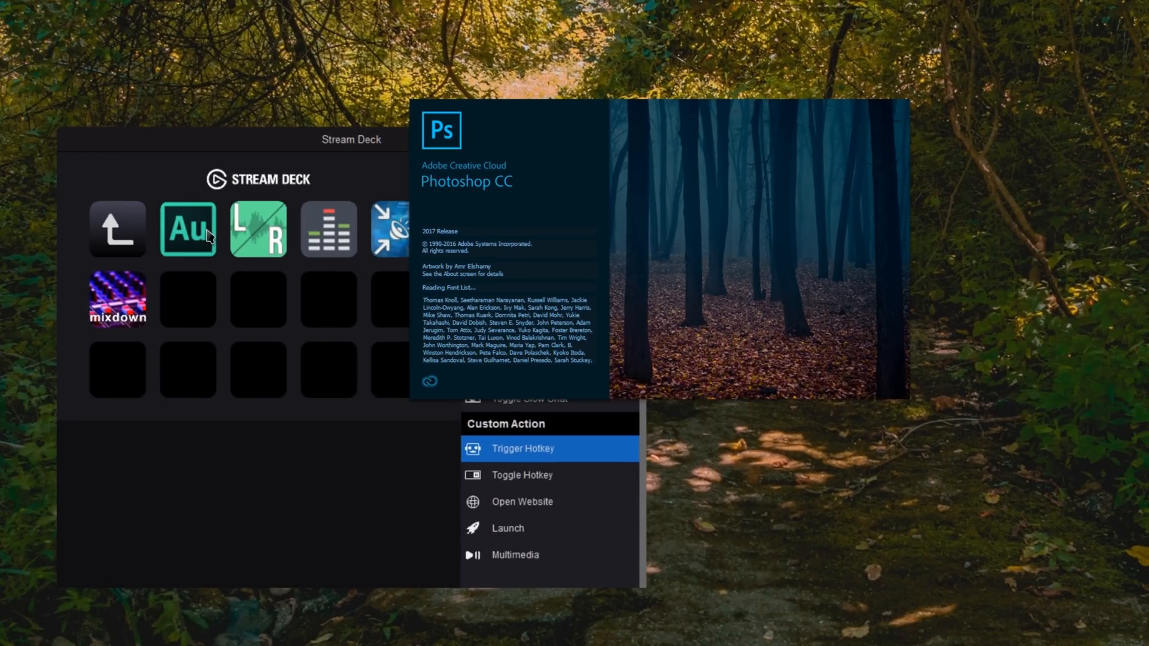
click(187, 229)
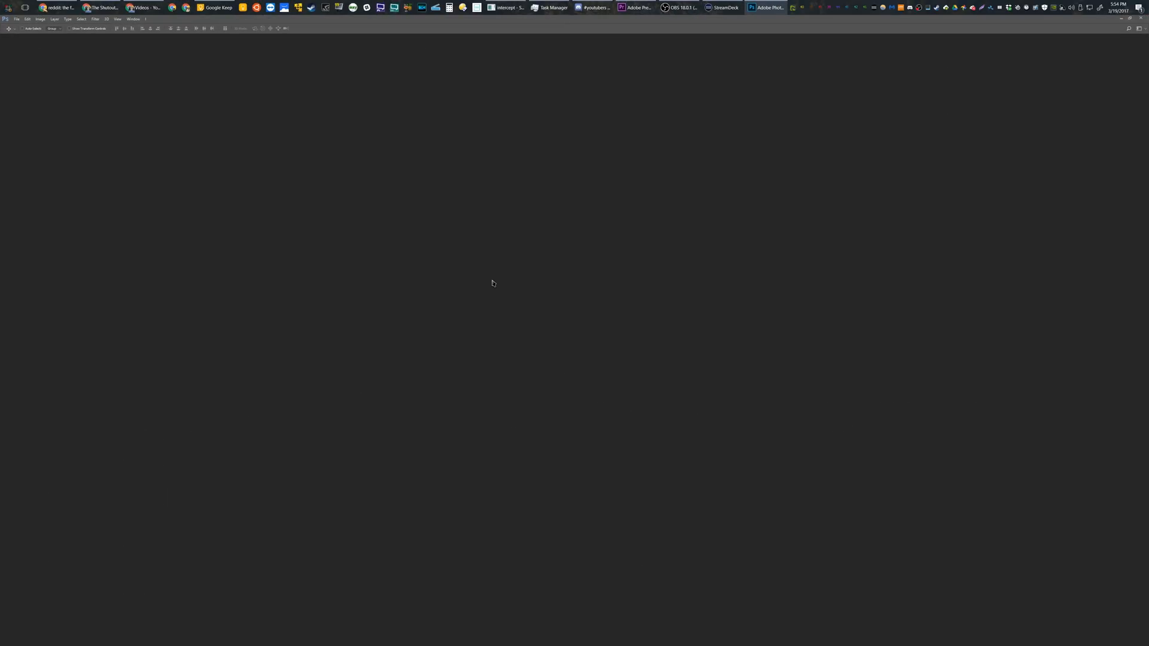
mouse_move(778, 80)
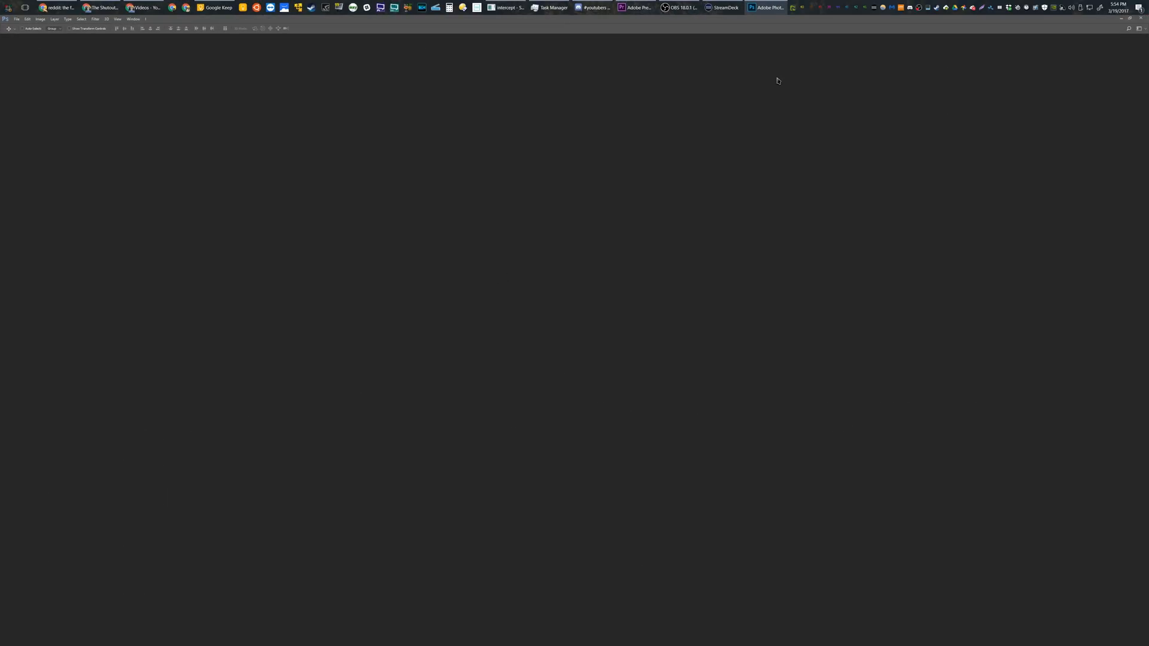
mouse_move(792, 64)
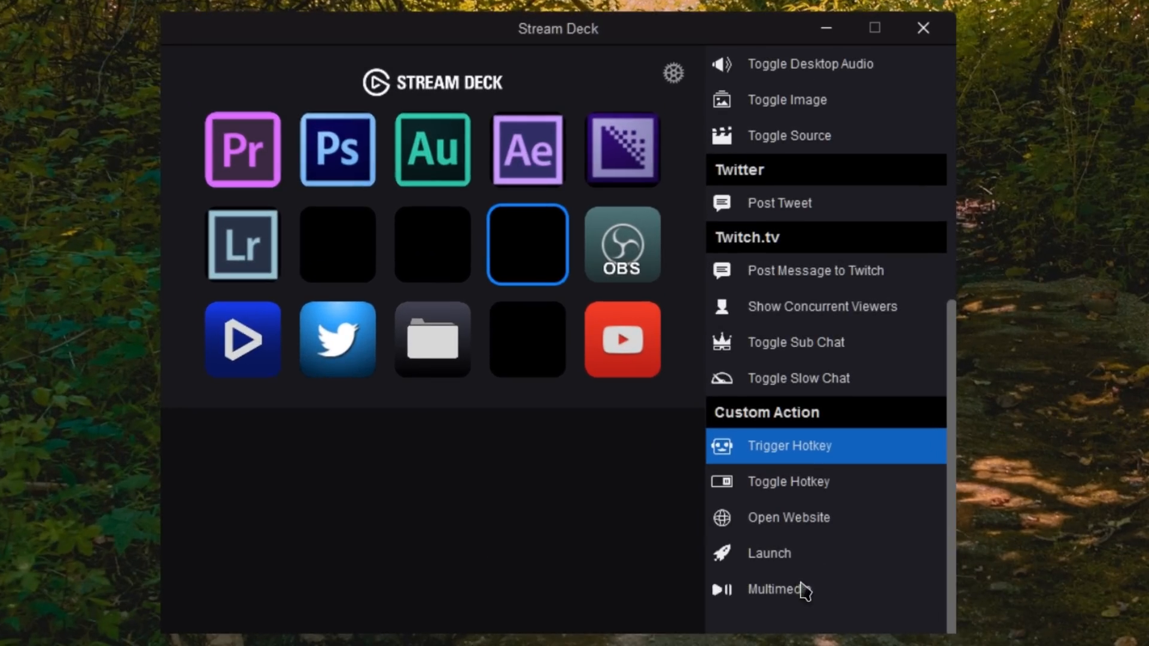
Give an empty key a Launch action and browse into C:\Programs for its app.
click(769, 553)
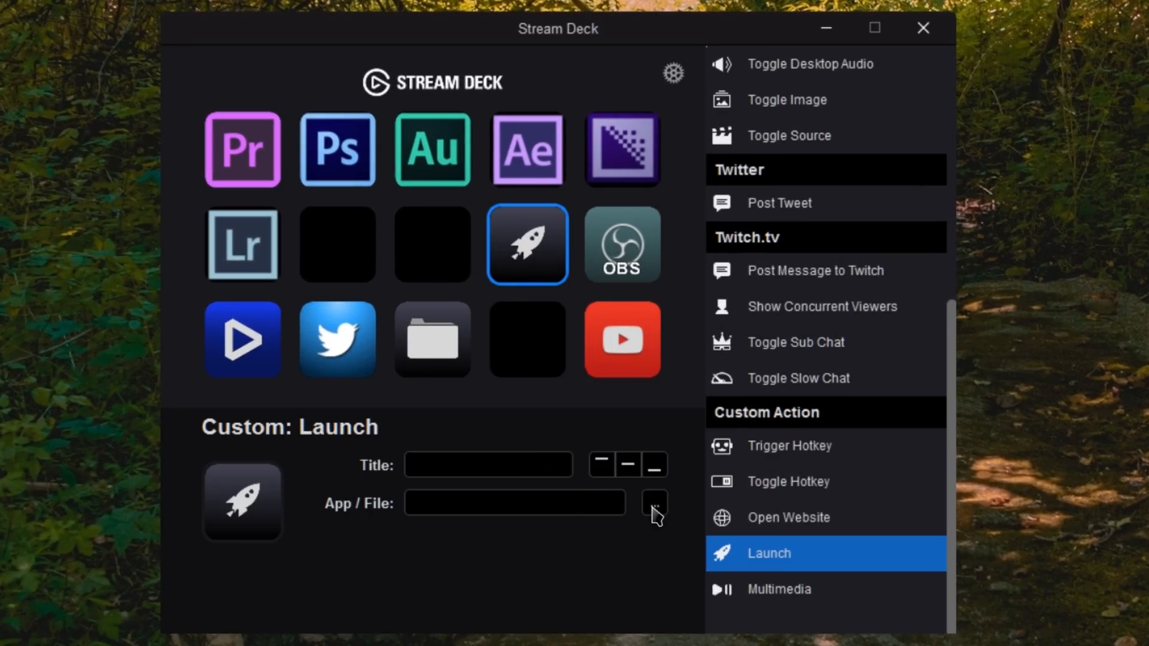
click(652, 502)
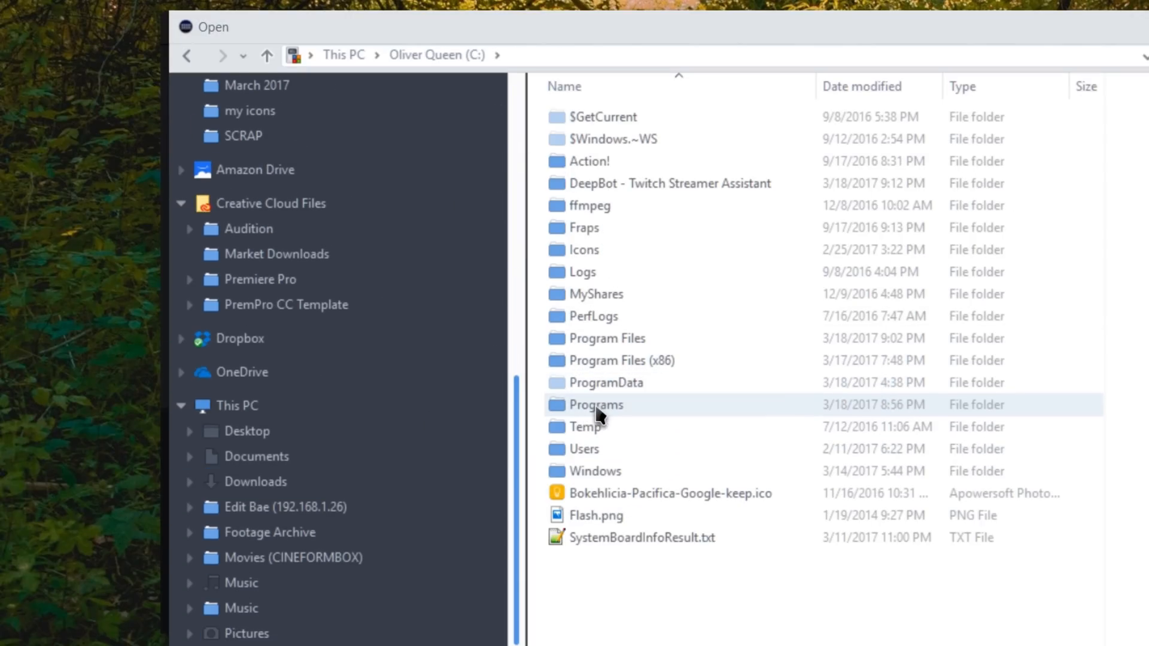
double_click(596, 405)
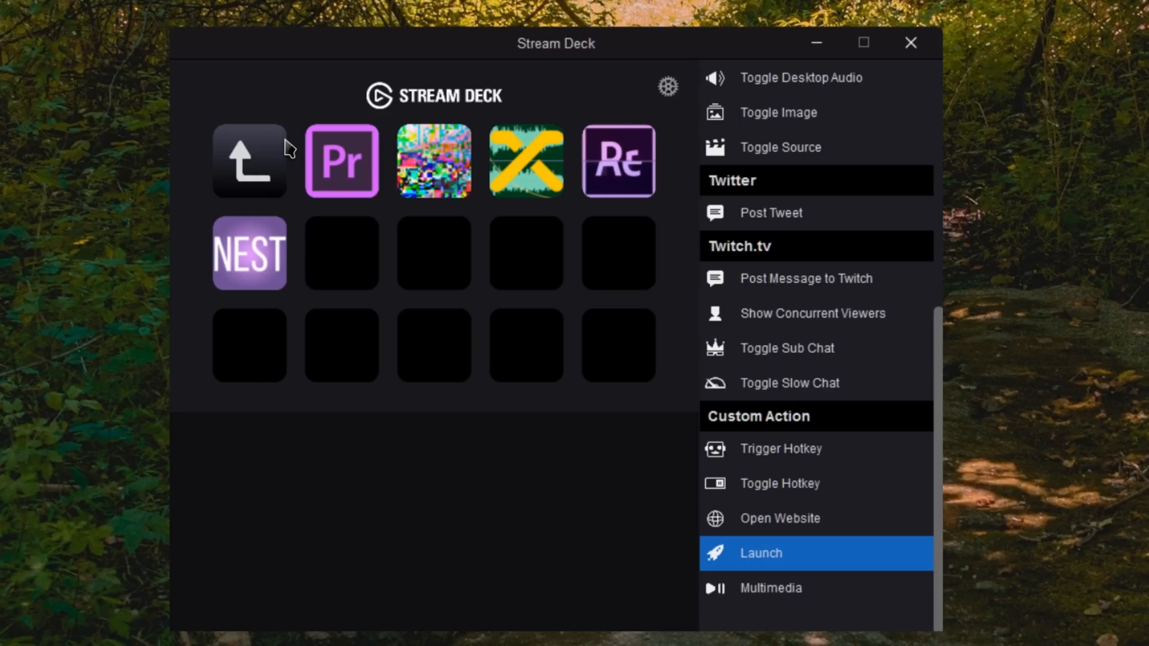
click(340, 160)
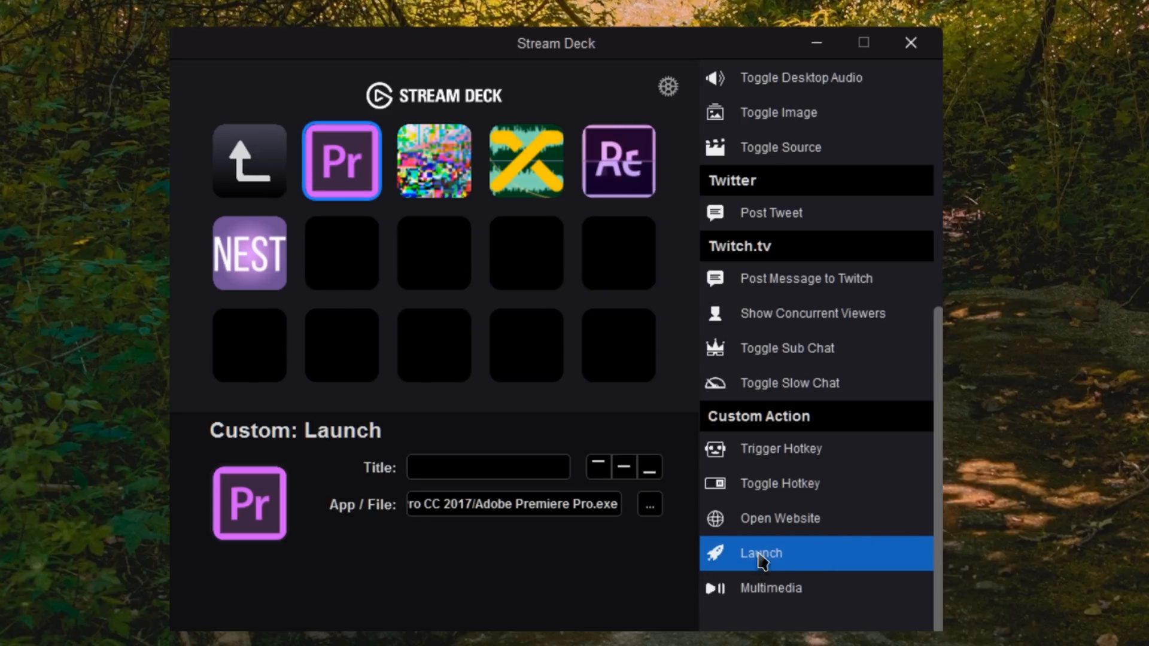
mouse_move(434, 151)
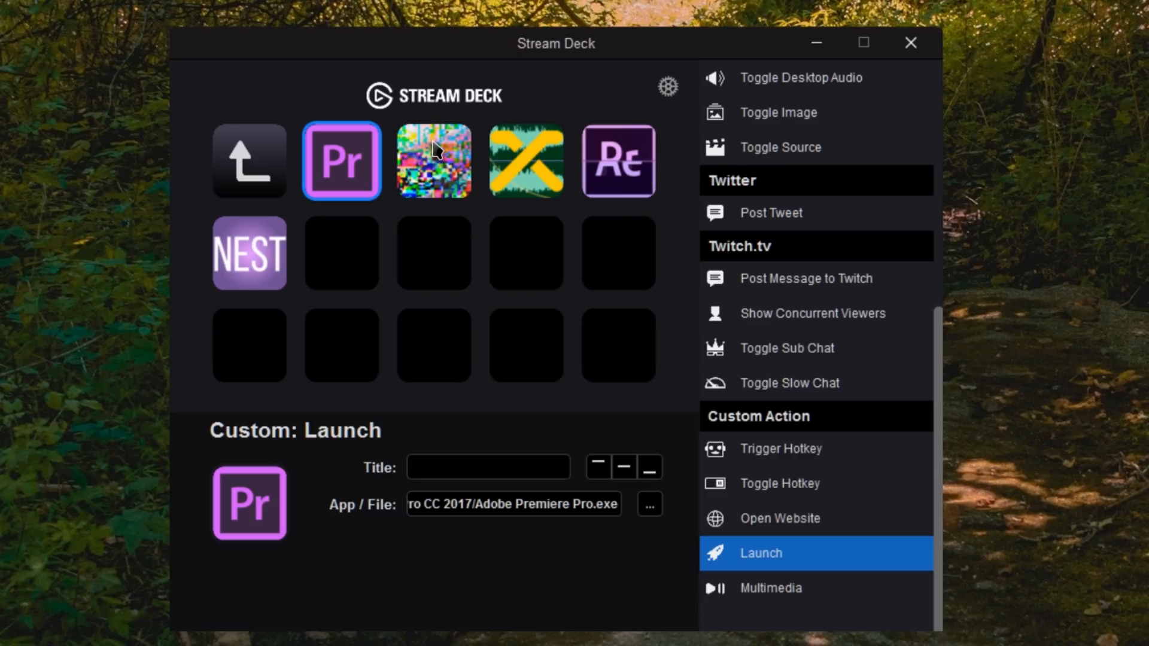
click(432, 160)
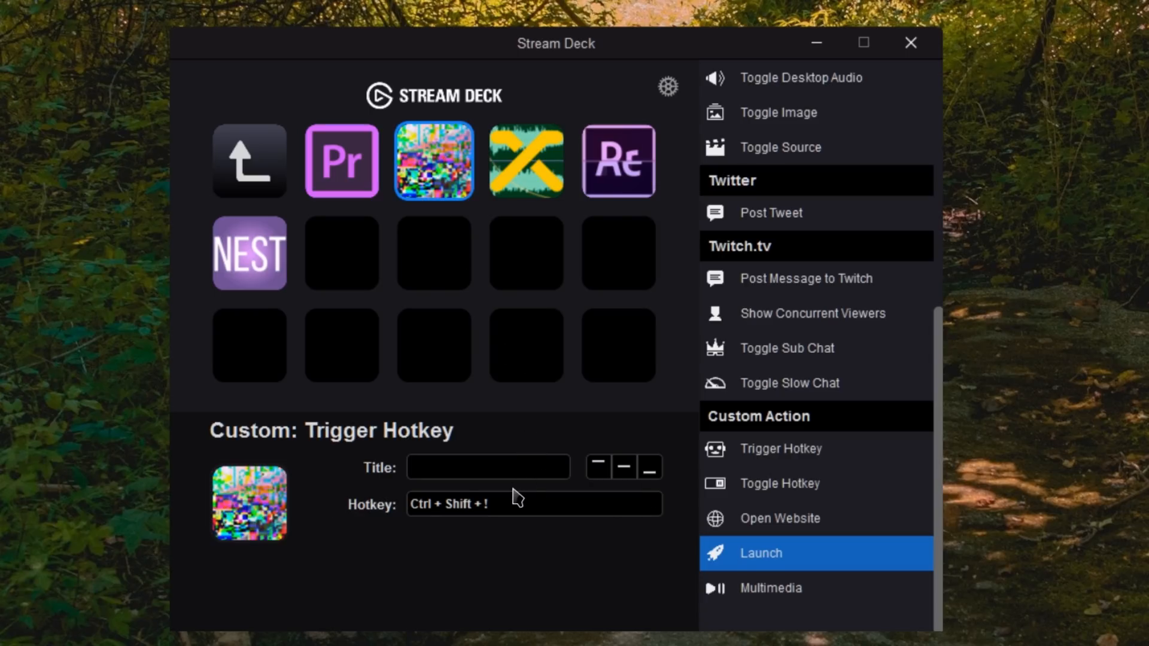
click(533, 503)
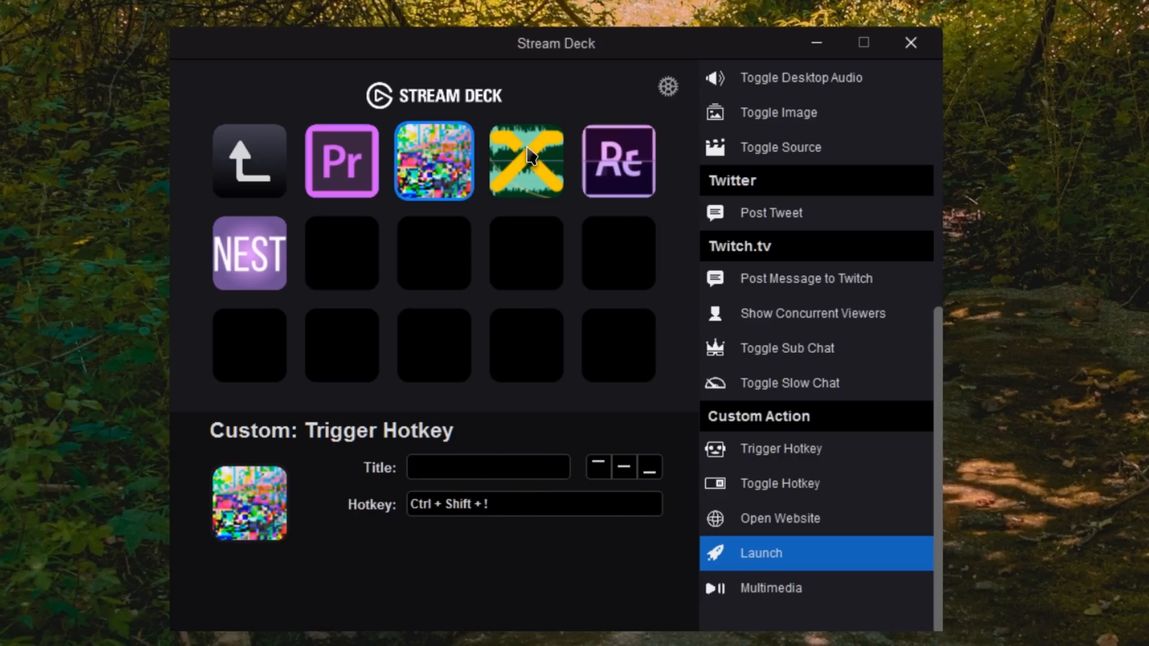
click(618, 161)
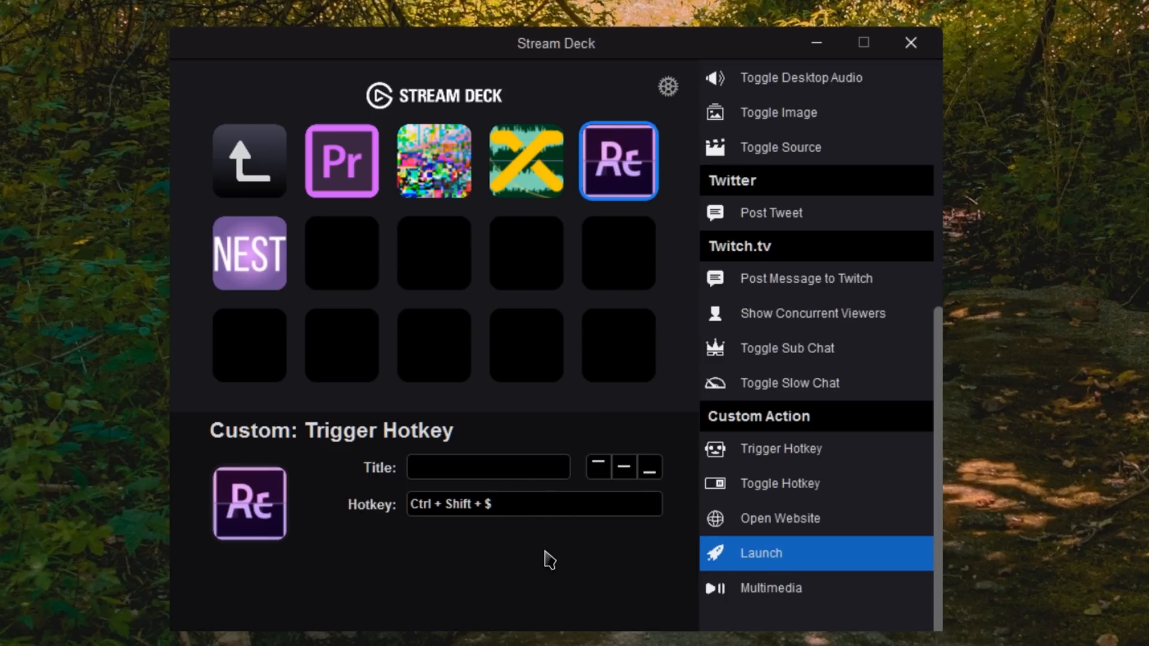
mouse_move(483, 151)
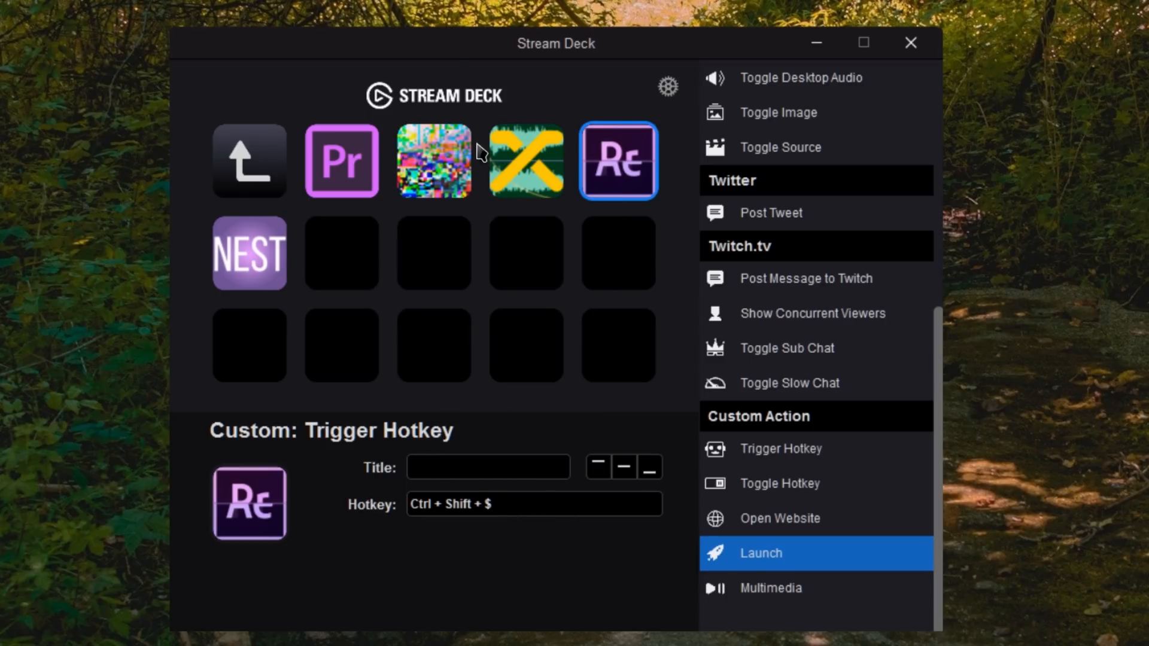
mouse_move(335, 248)
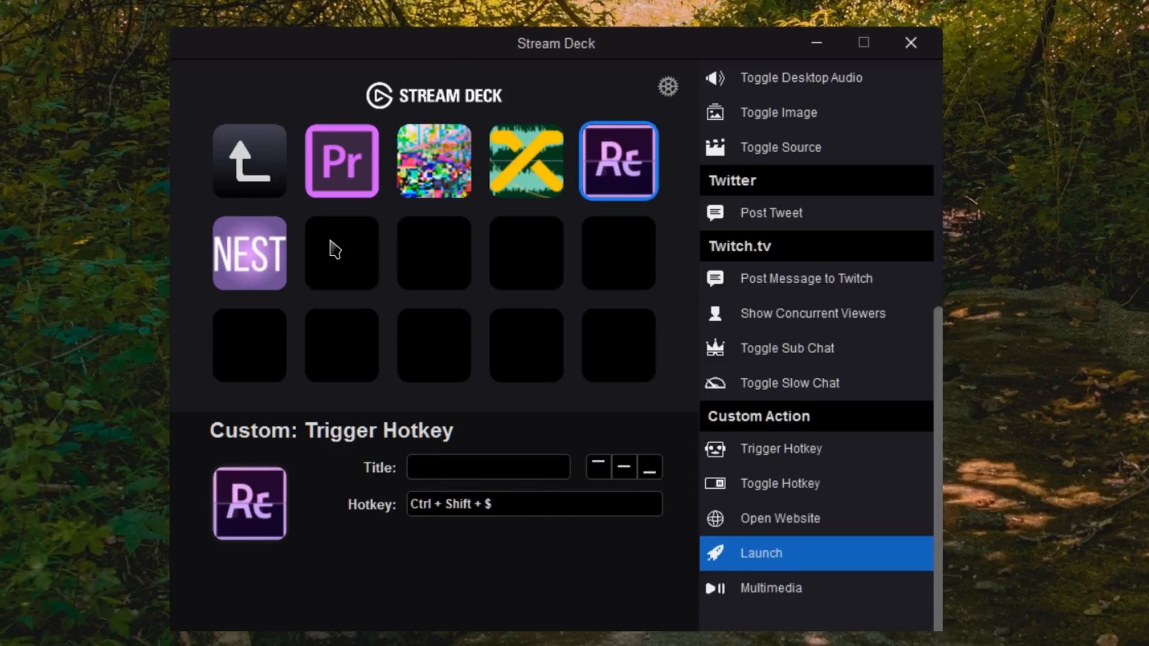
click(248, 252)
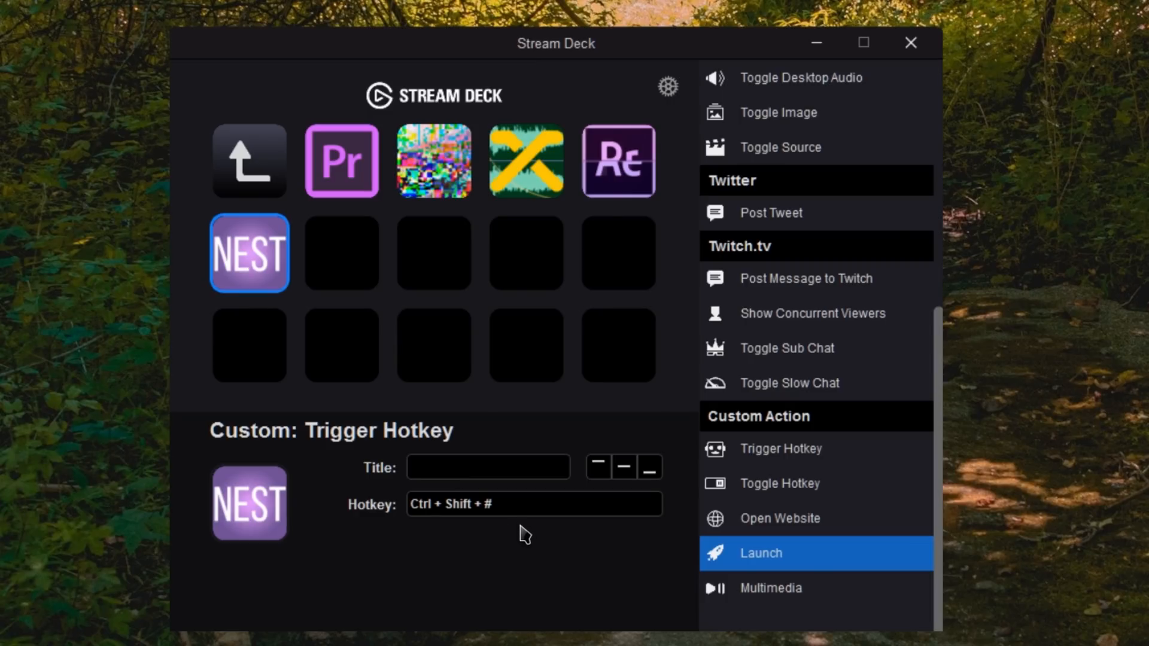
mouse_move(502, 489)
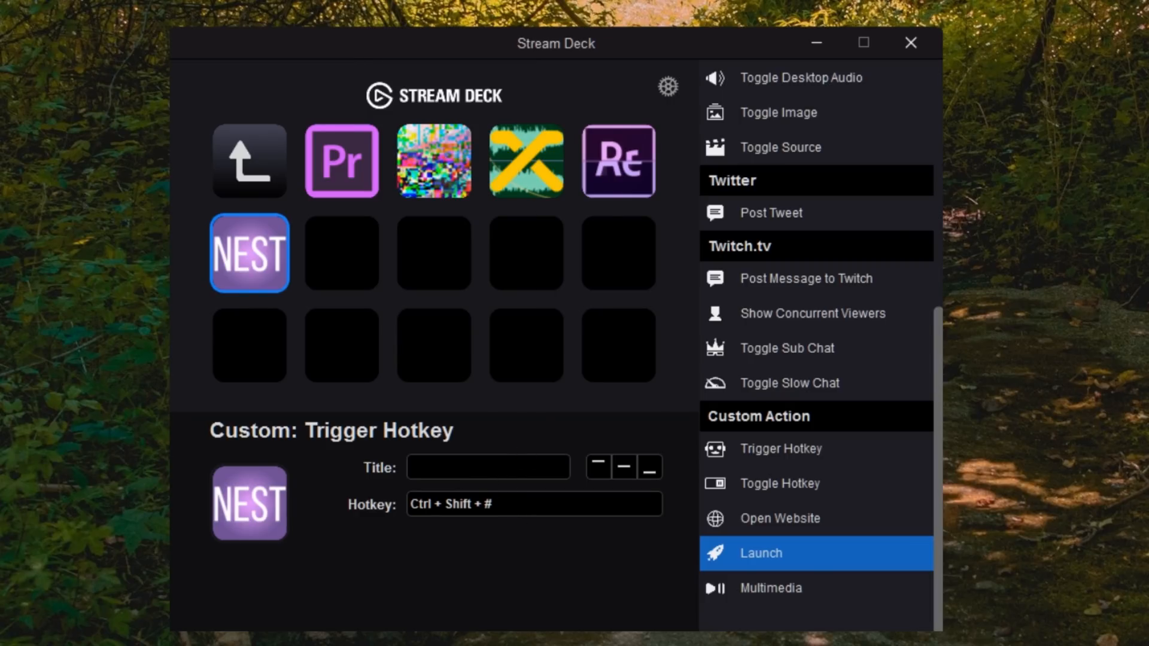
click(524, 160)
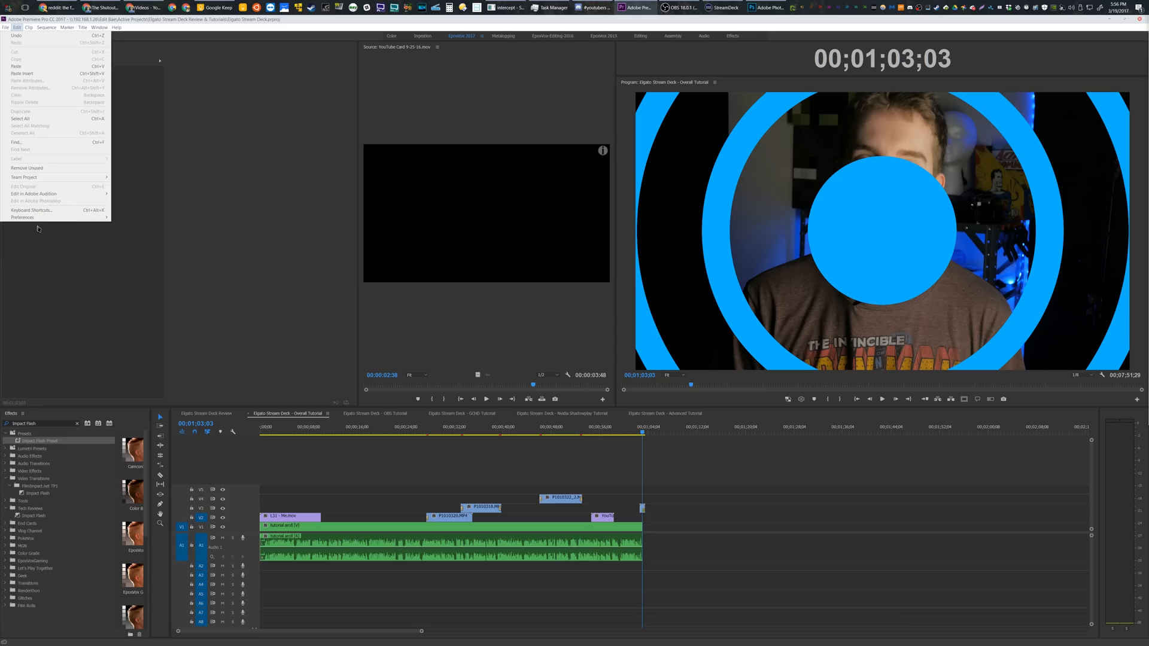
Compare Premiere's D-key shortcut bindings with the NEST button's Ctrl+Shift+D hotkey.
click(30, 210)
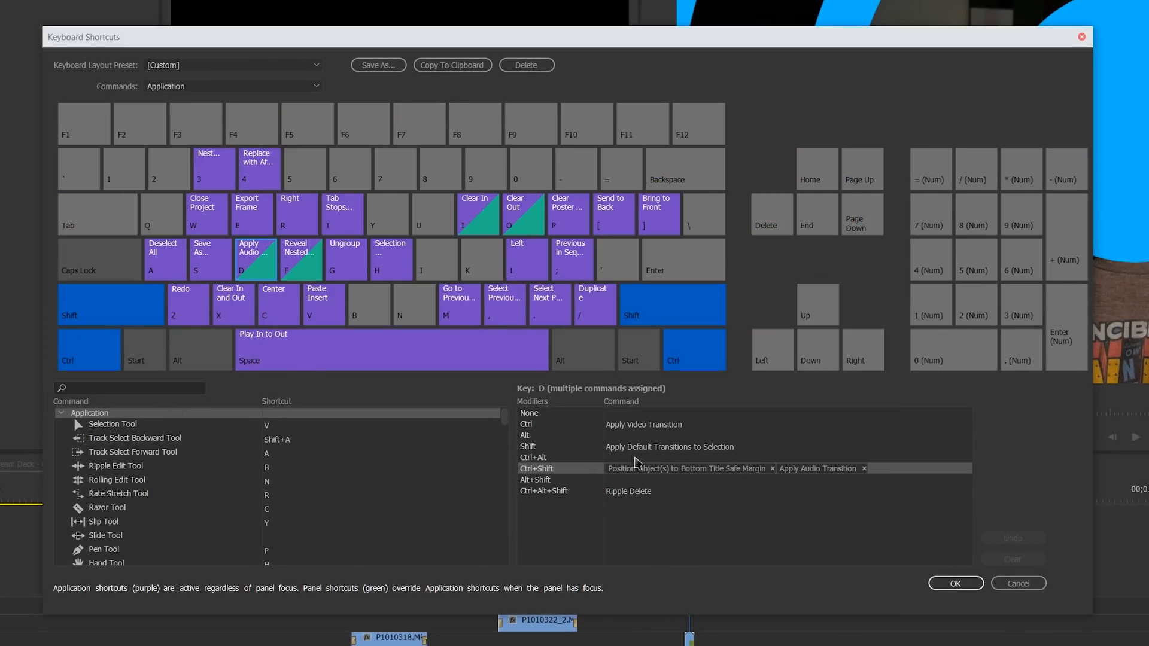
mouse_move(817, 468)
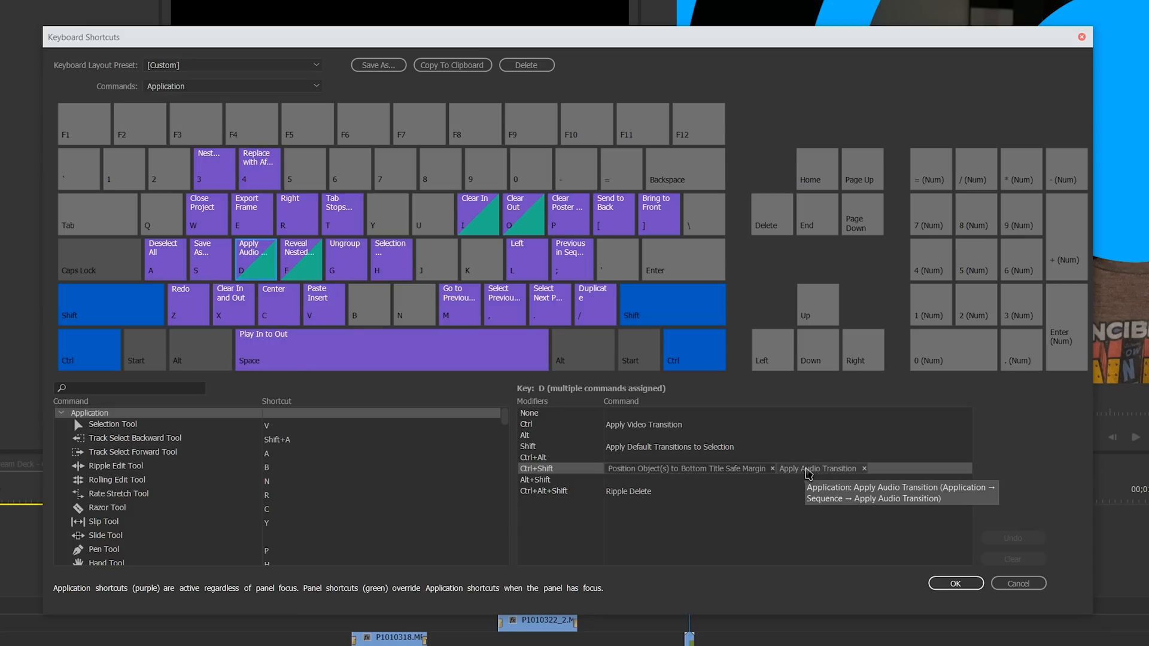
mouse_move(298, 412)
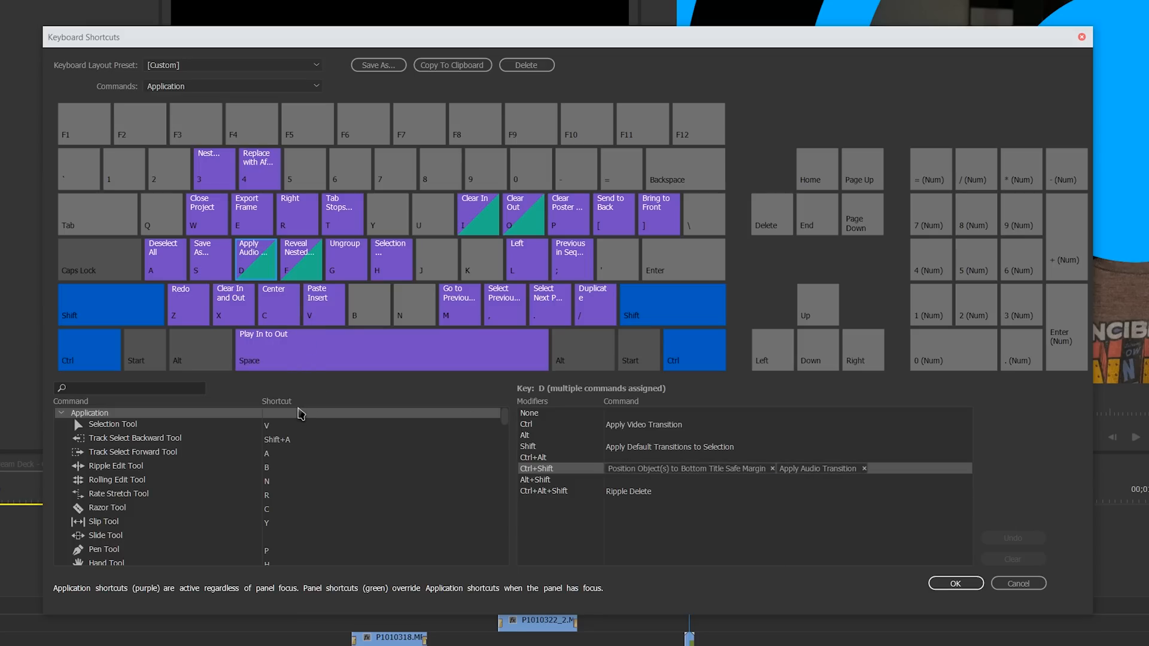
mouse_move(329, 248)
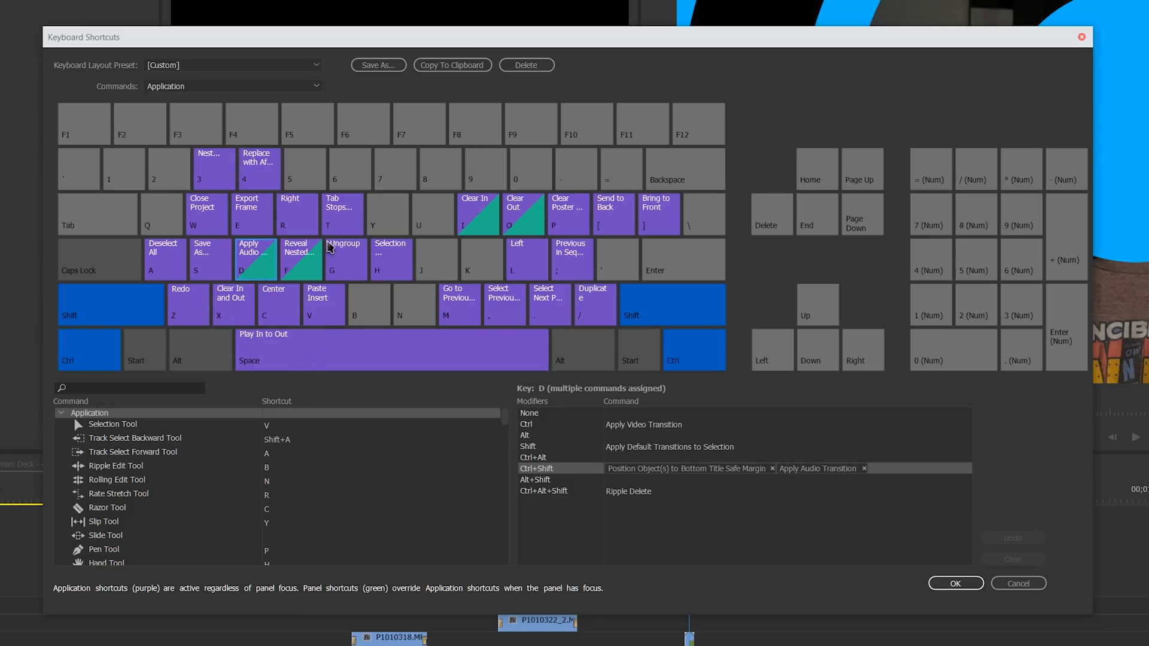
mouse_move(284, 284)
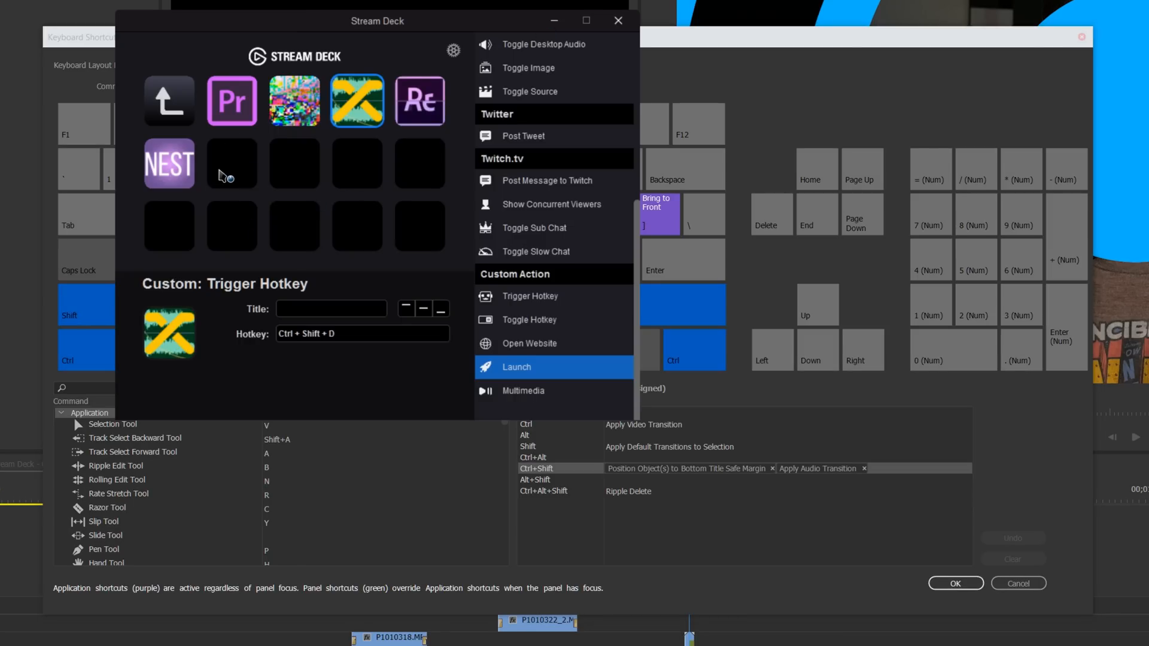
click(169, 163)
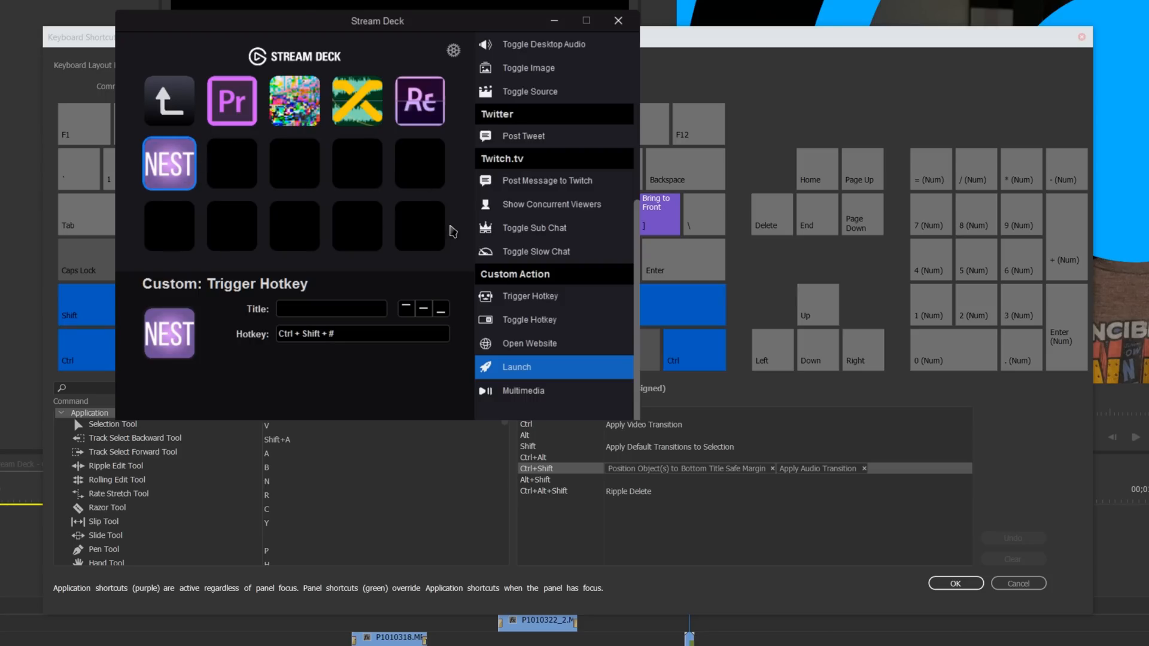
mouse_move(360, 343)
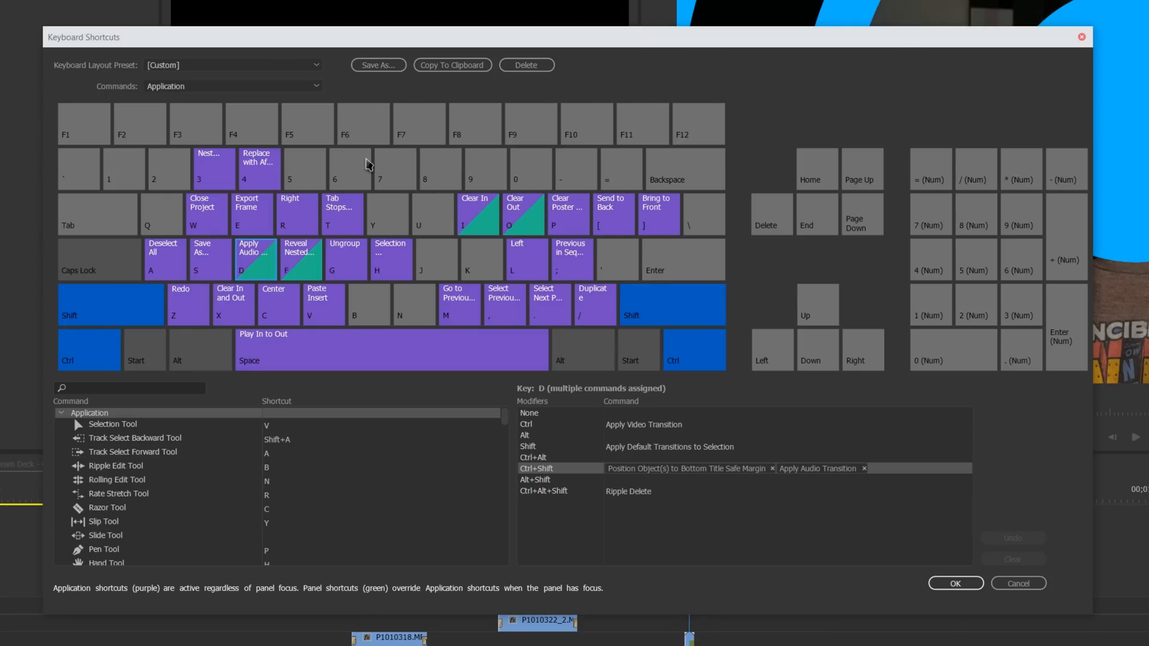
mouse_move(244, 310)
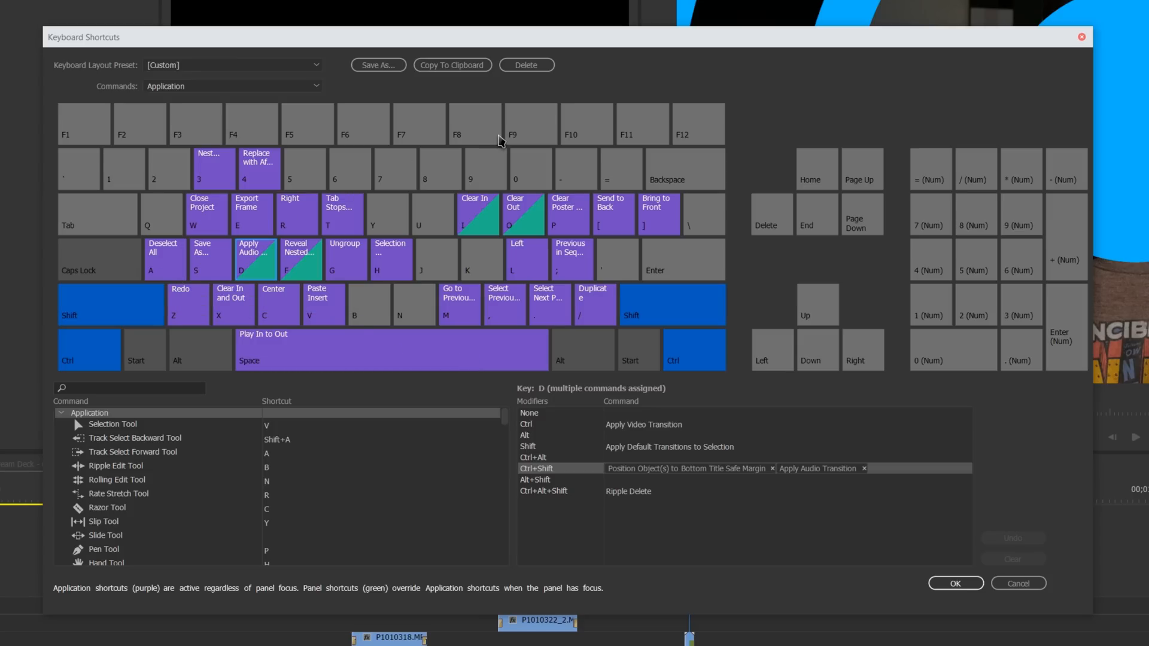
mouse_move(526, 65)
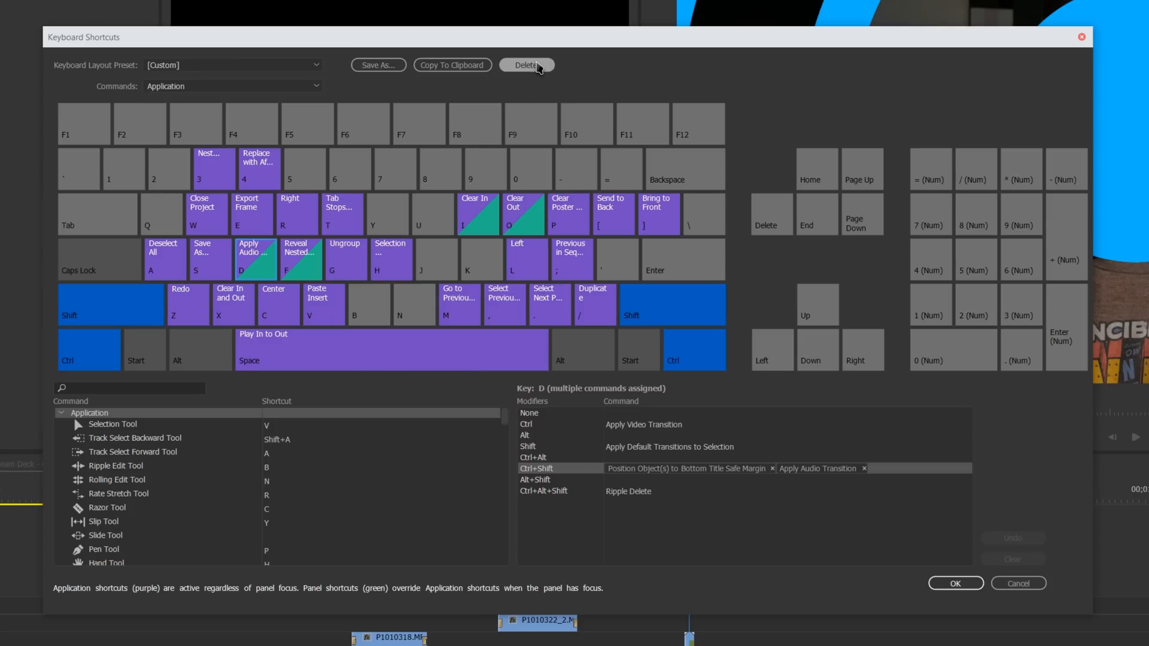
mouse_move(675, 88)
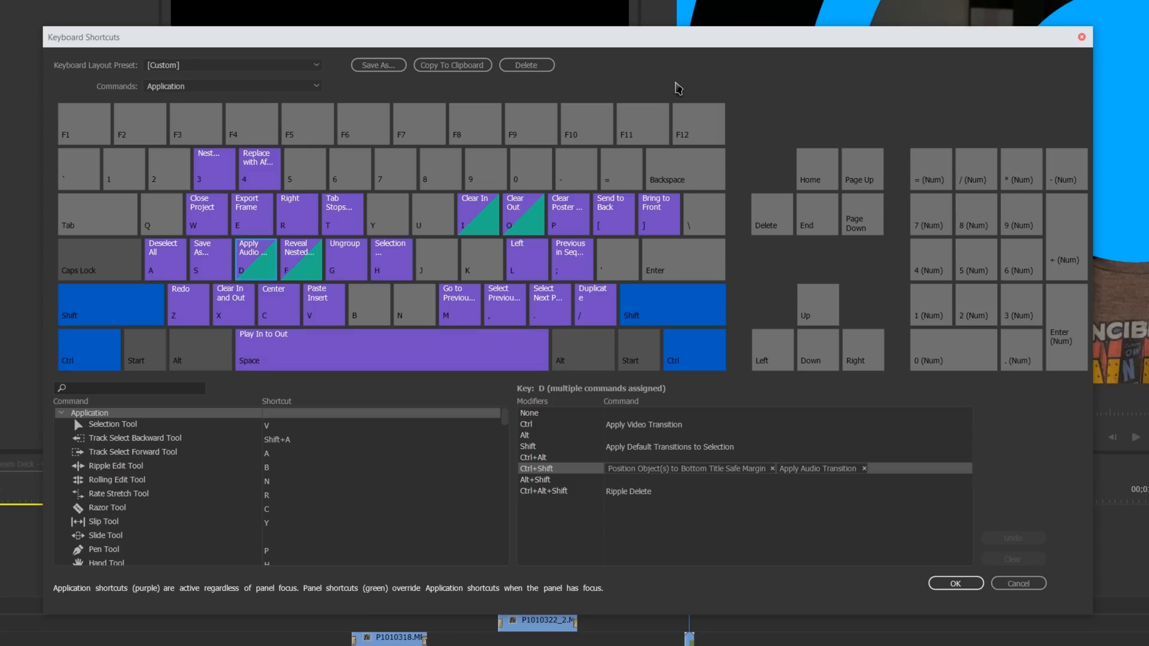
mouse_move(657, 101)
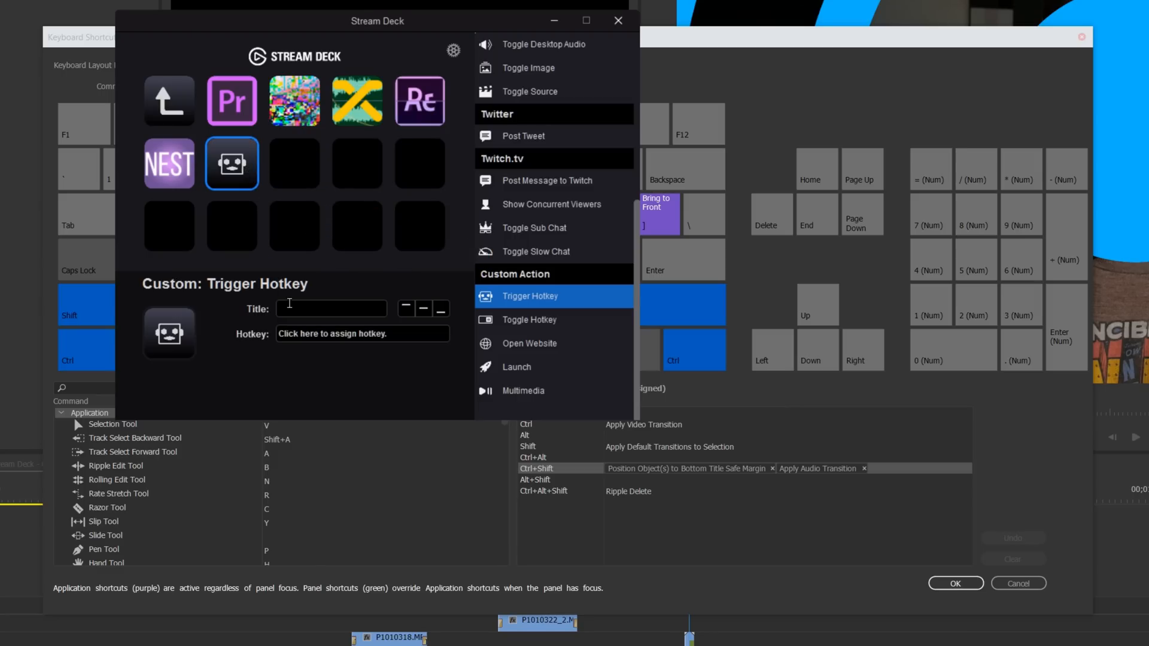
Set the new key's hotkey to Alt+Ctrl+Shift+F4 and title it 'AWESOME'.
click(362, 333)
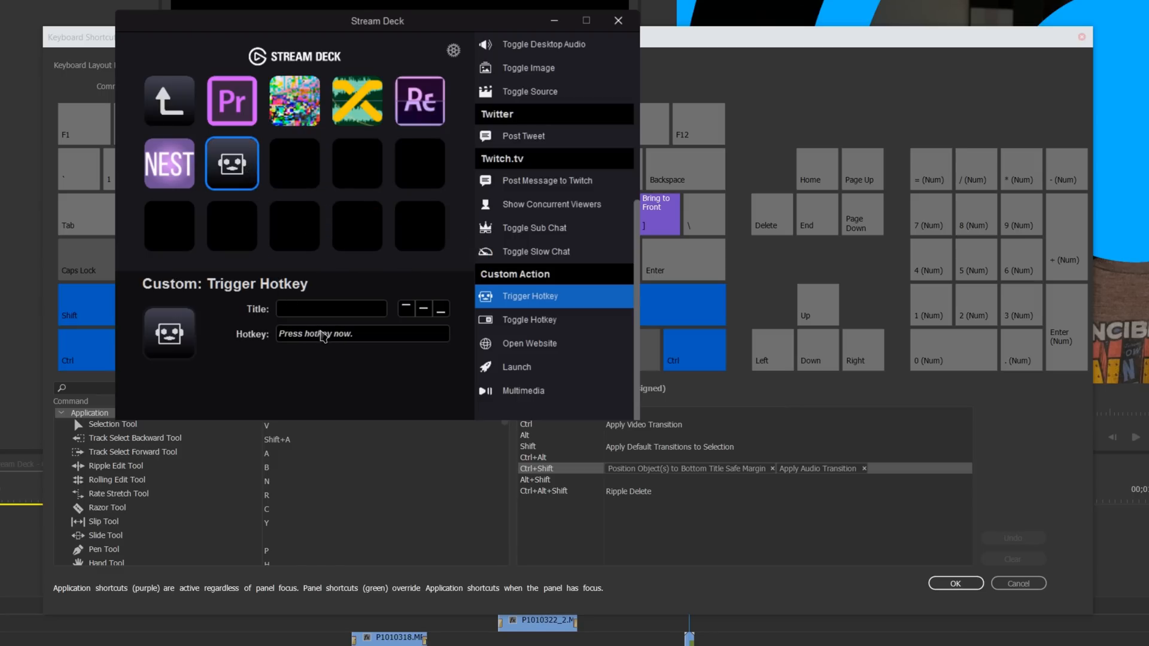
key(Alt+Ctrl+Shift+F4)
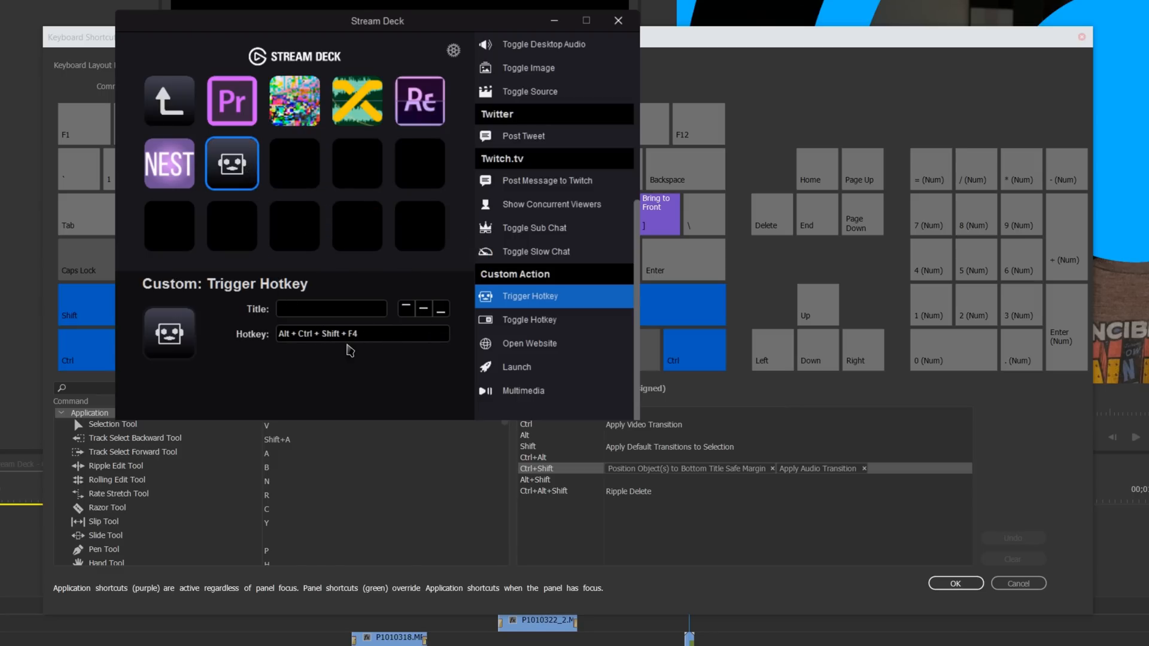
click(331, 308)
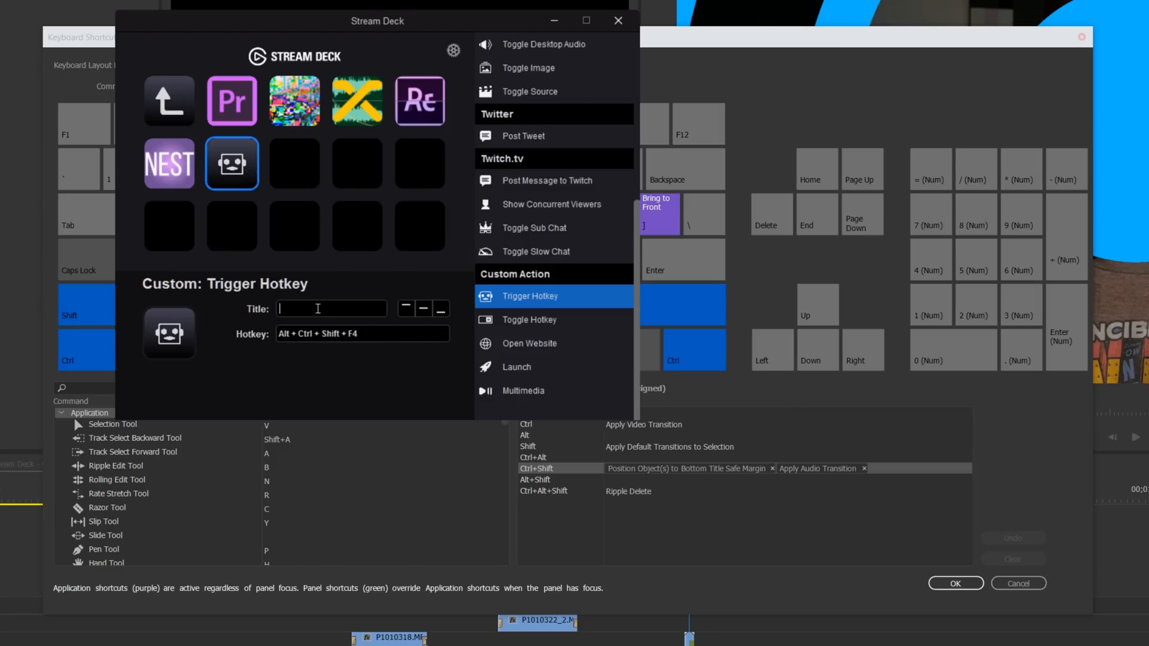
text(AWESOME)
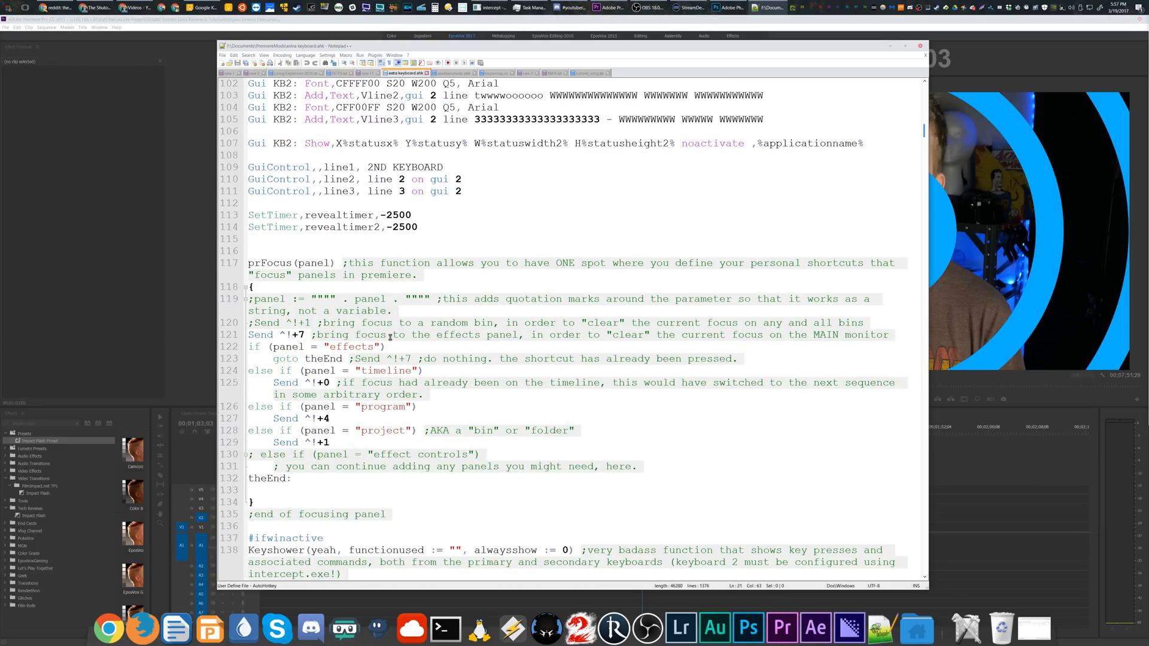
Scroll down through the AutoHotkey script in Notepad++.
scroll(down, 3)
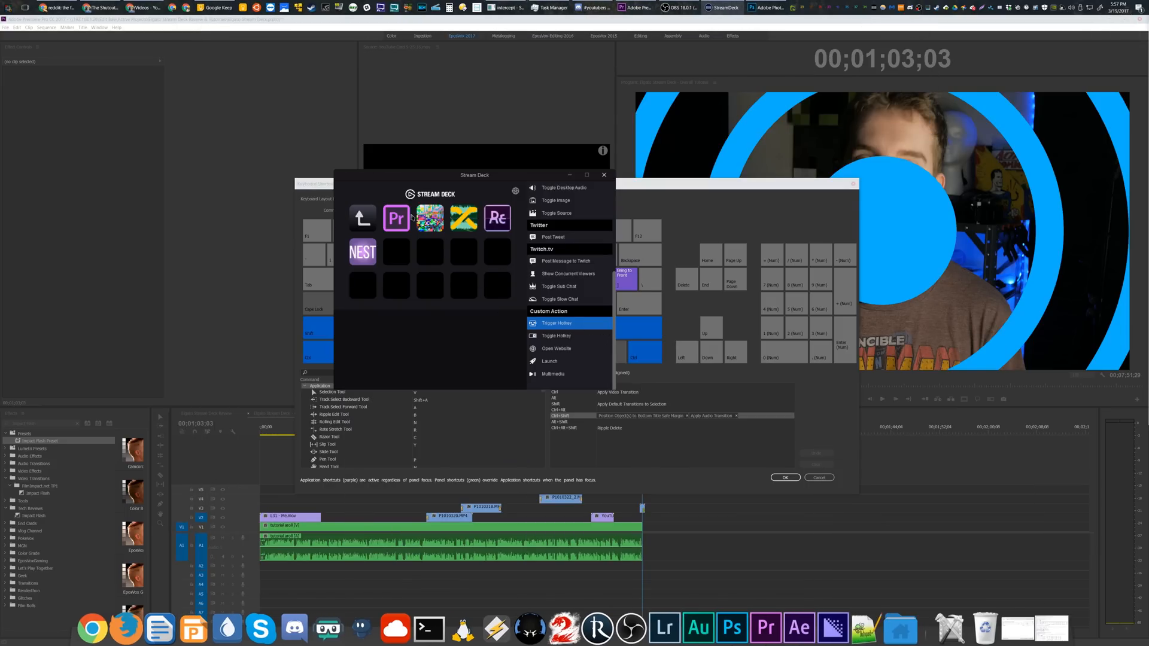
Check the glitch key's Ctrl+Shift+! hotkey, then select the new robot-icon key.
click(558, 324)
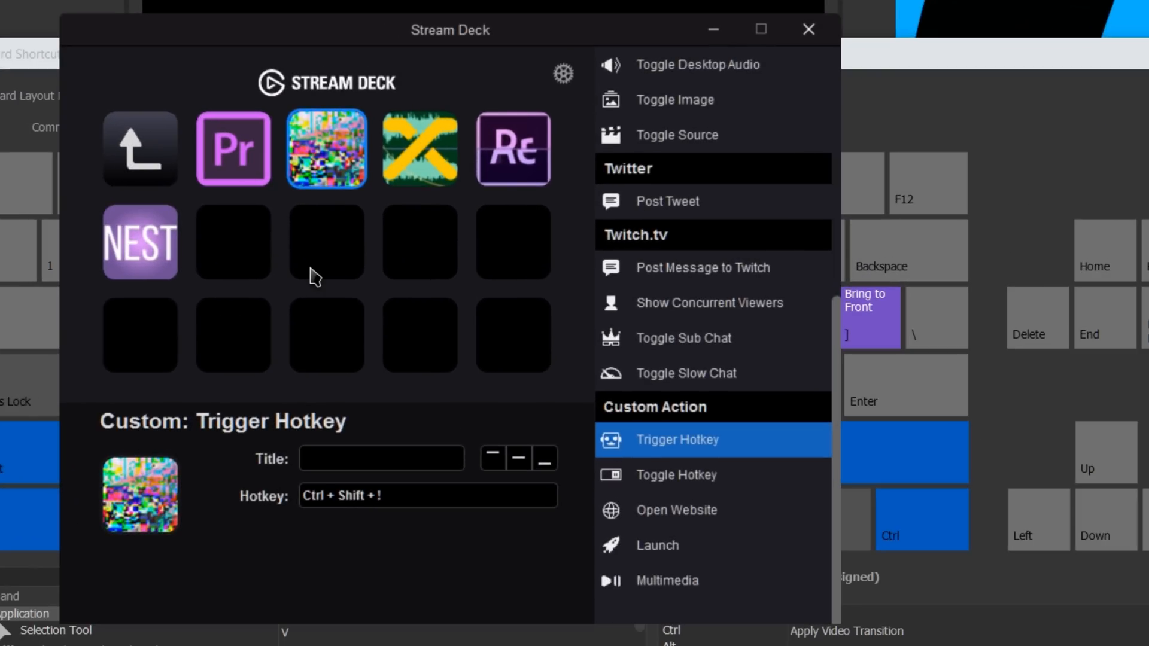
click(326, 242)
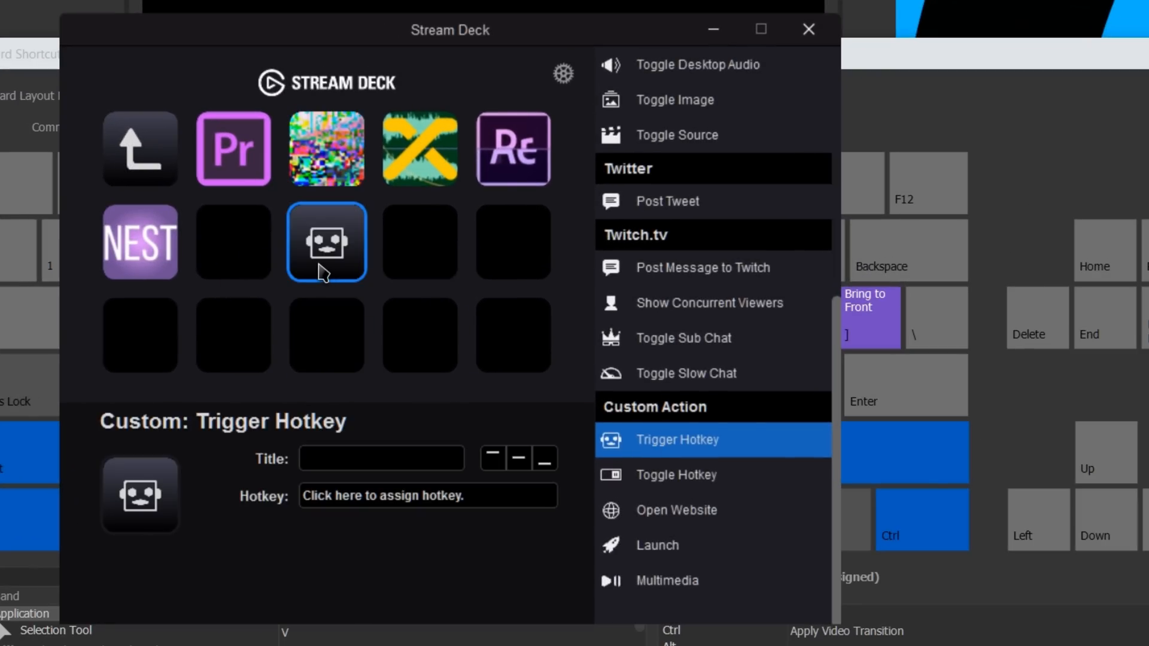
mouse_move(429, 516)
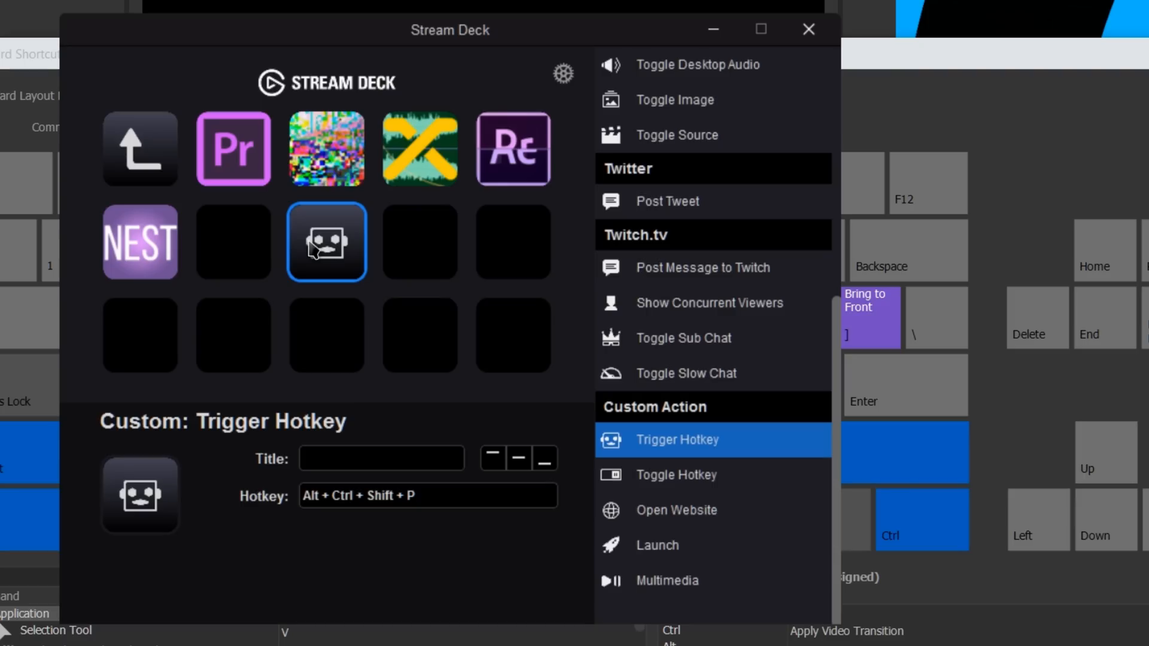
mouse_move(254, 251)
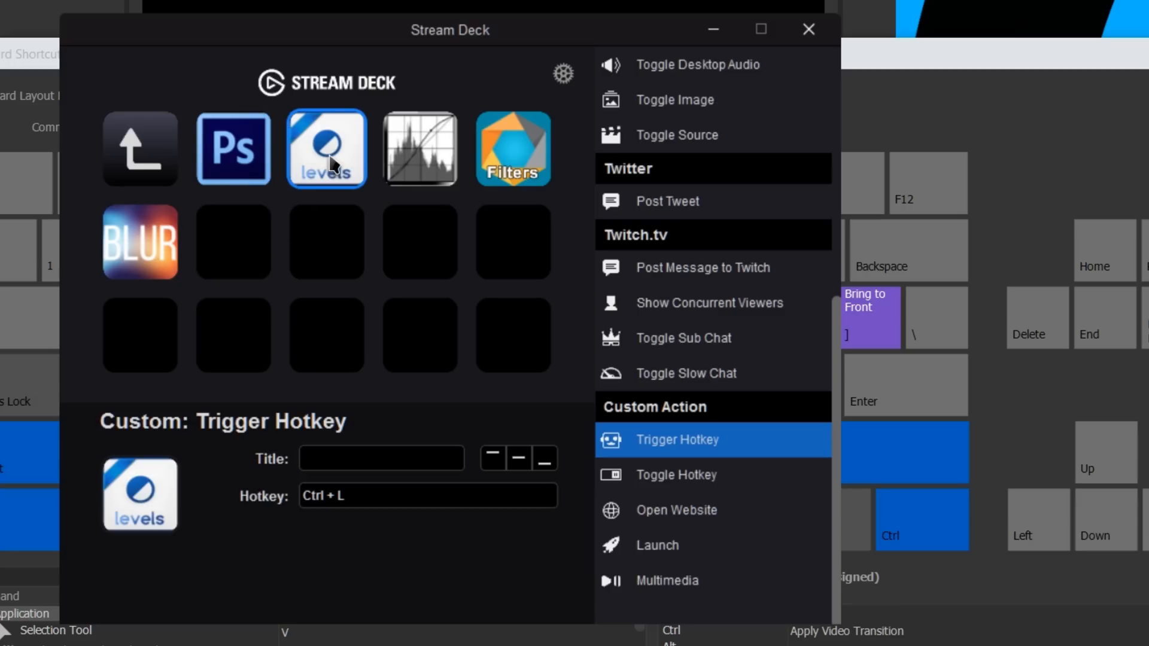
mouse_move(400, 182)
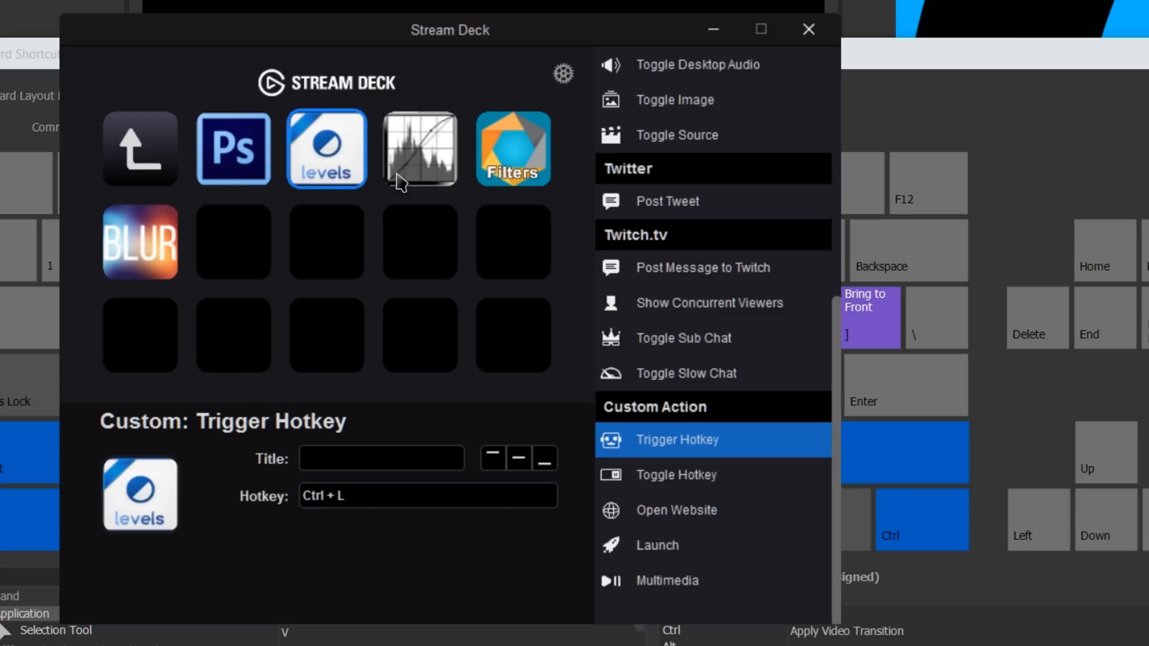
Inspect the Curves and Ps launch keys' settings, then return to the Photoshop image.
click(513, 148)
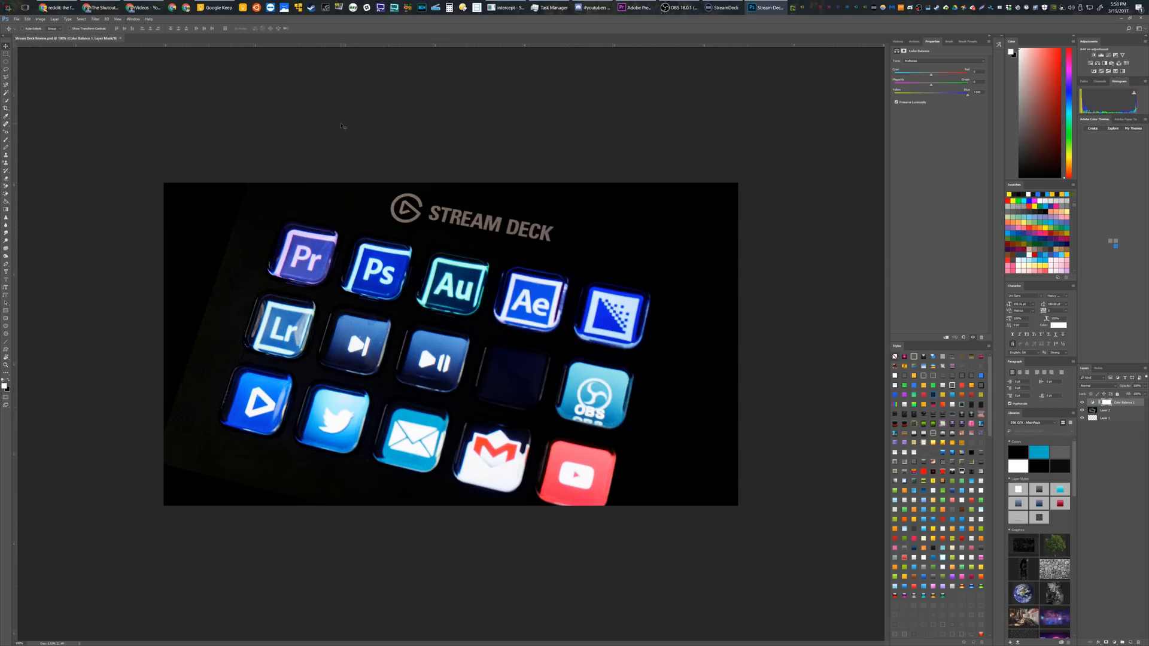
mouse_move(334, 210)
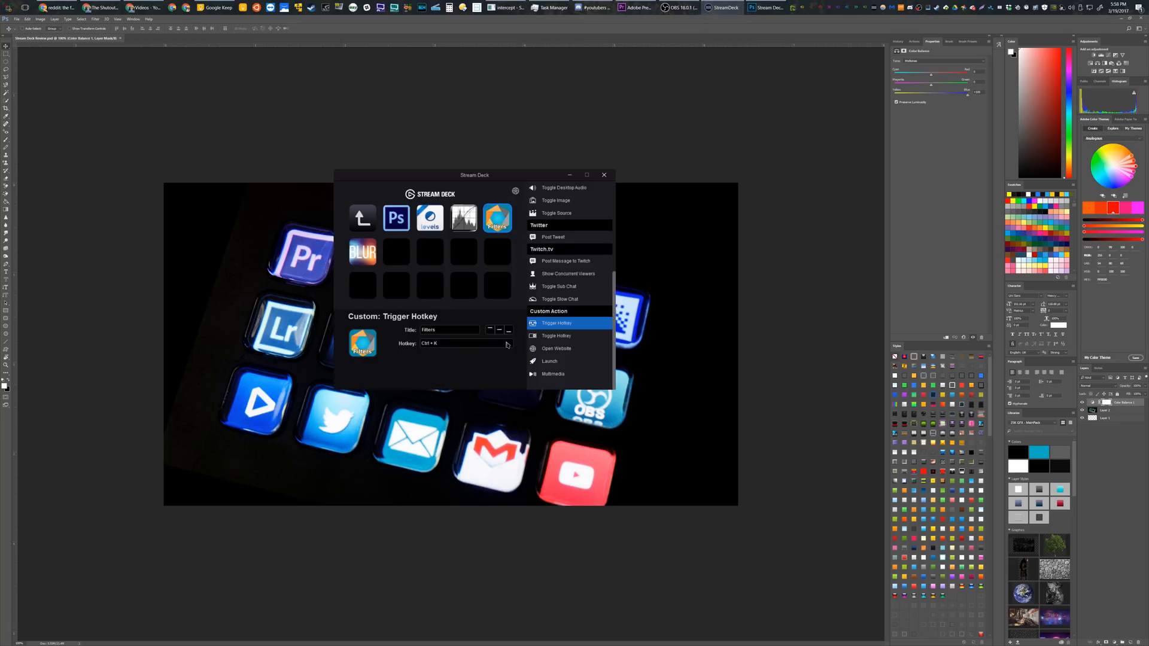
mouse_move(414, 266)
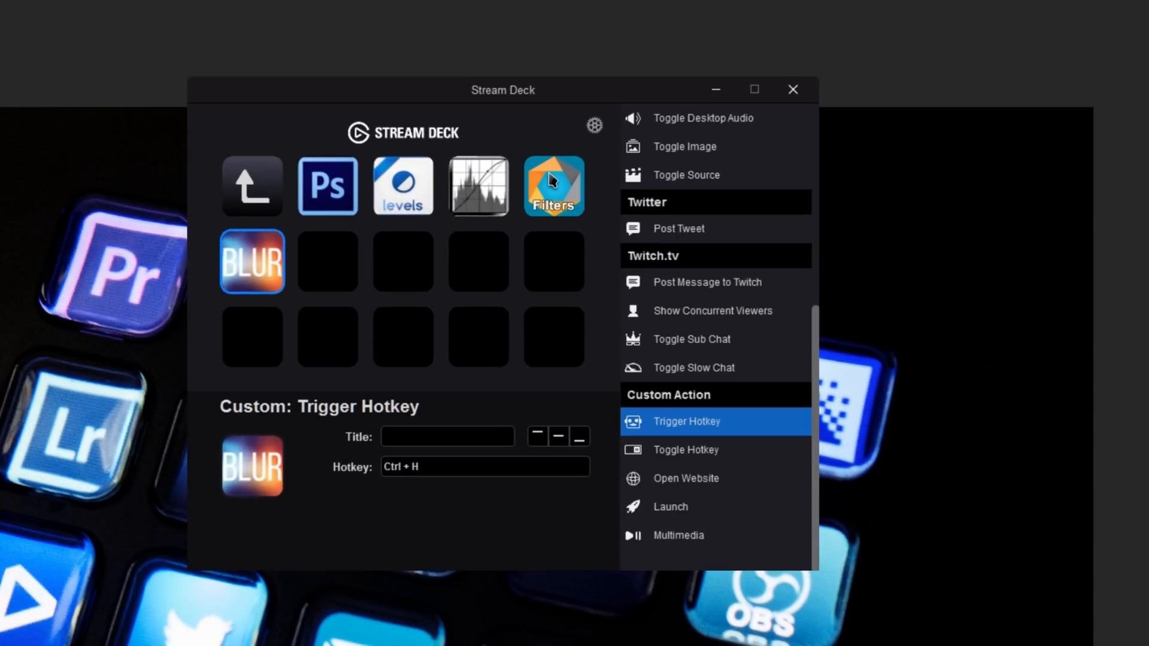
click(327, 186)
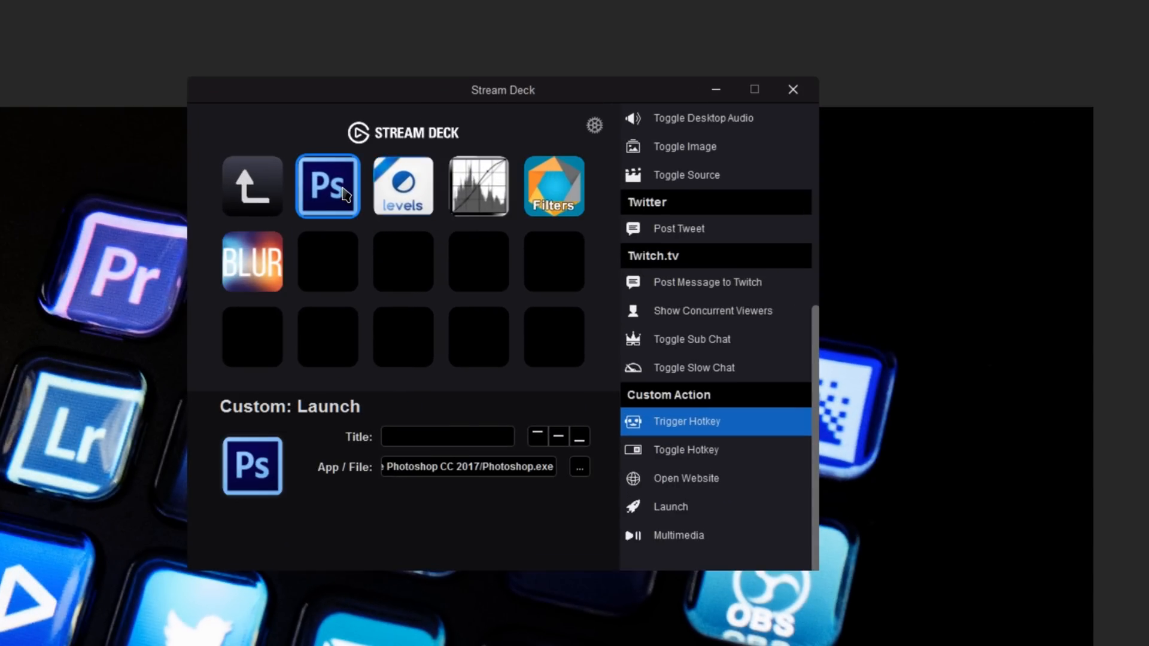
click(479, 185)
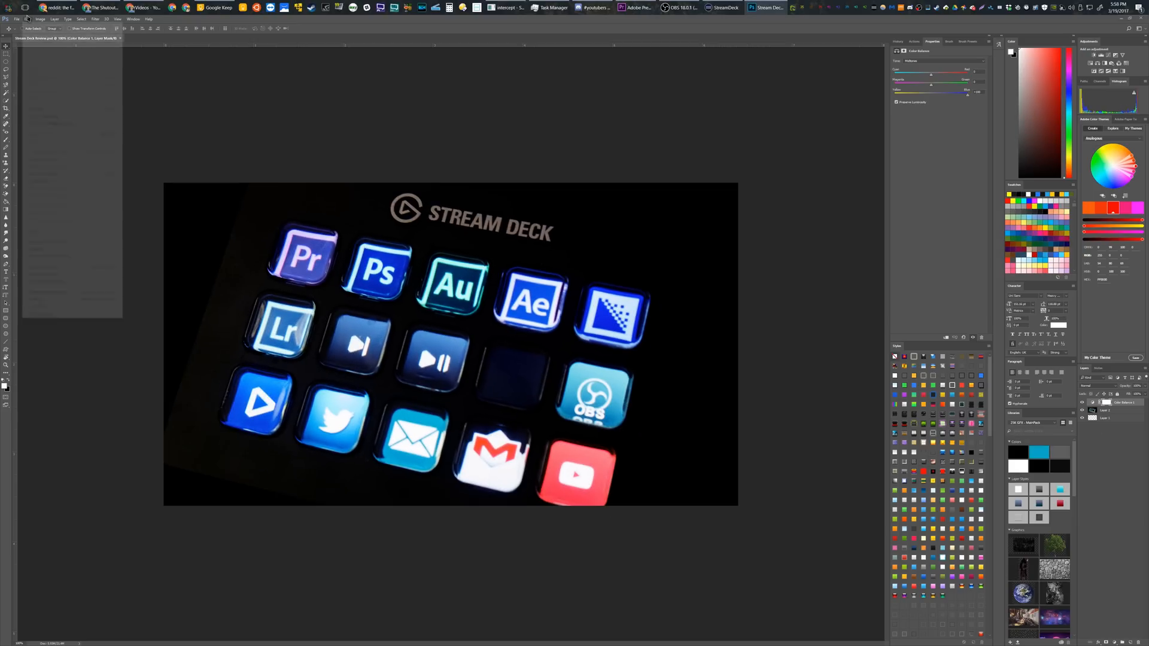
Open Analog Efex Pro 2 on the Stream Deck photo.
click(26, 19)
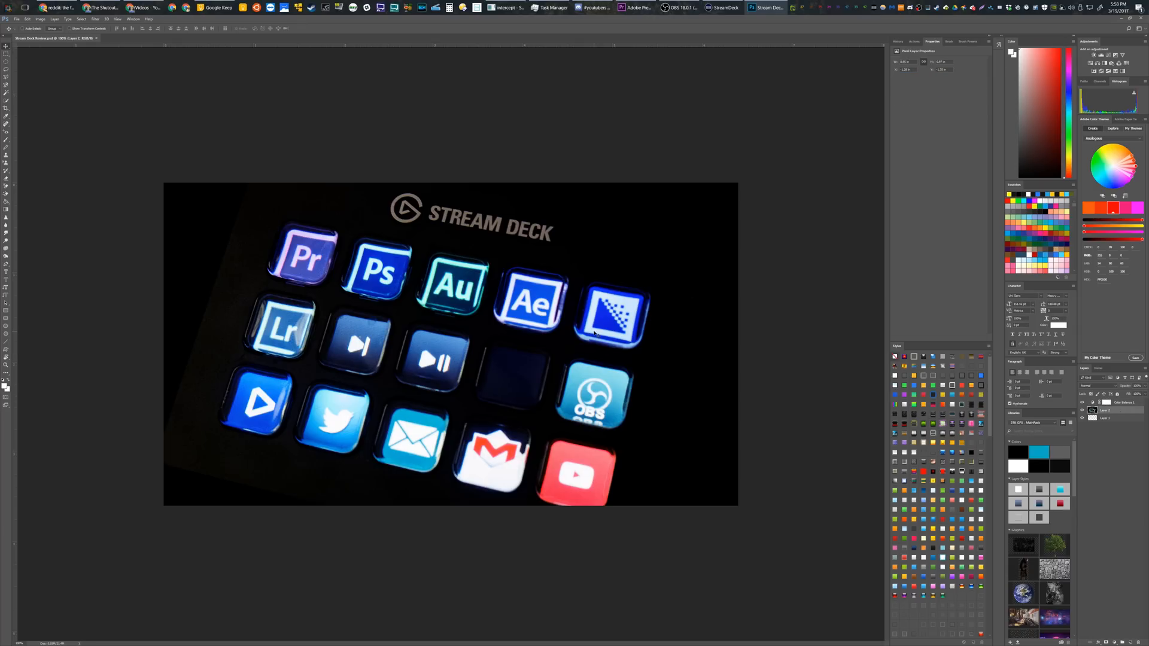
mouse_move(450, 191)
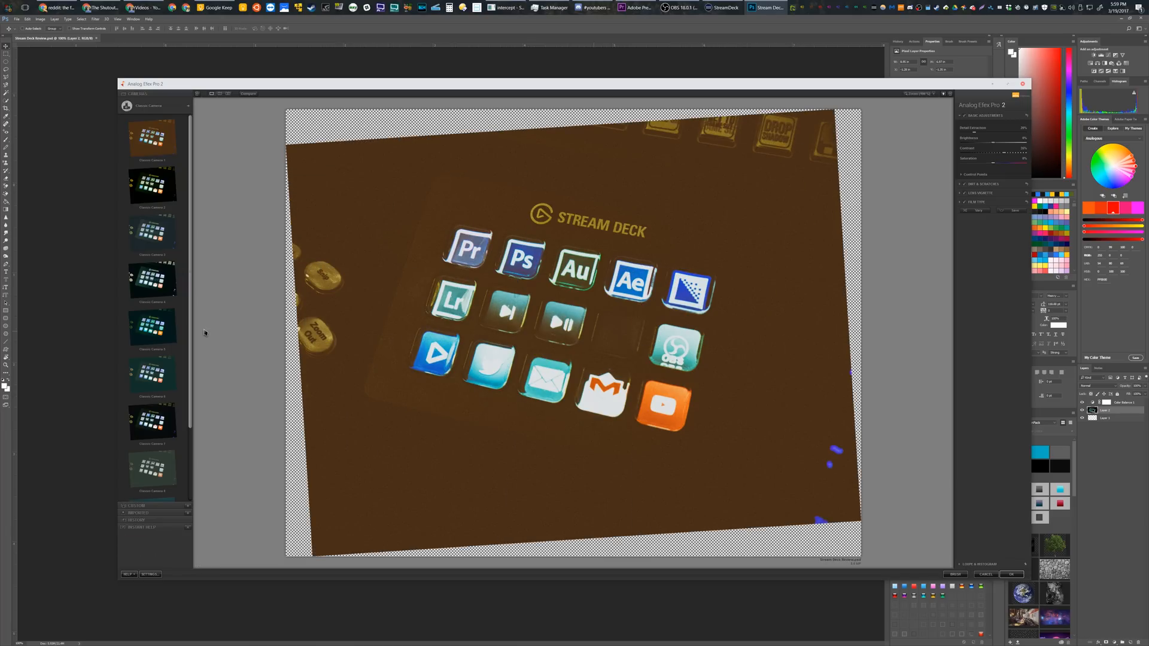
click(152, 281)
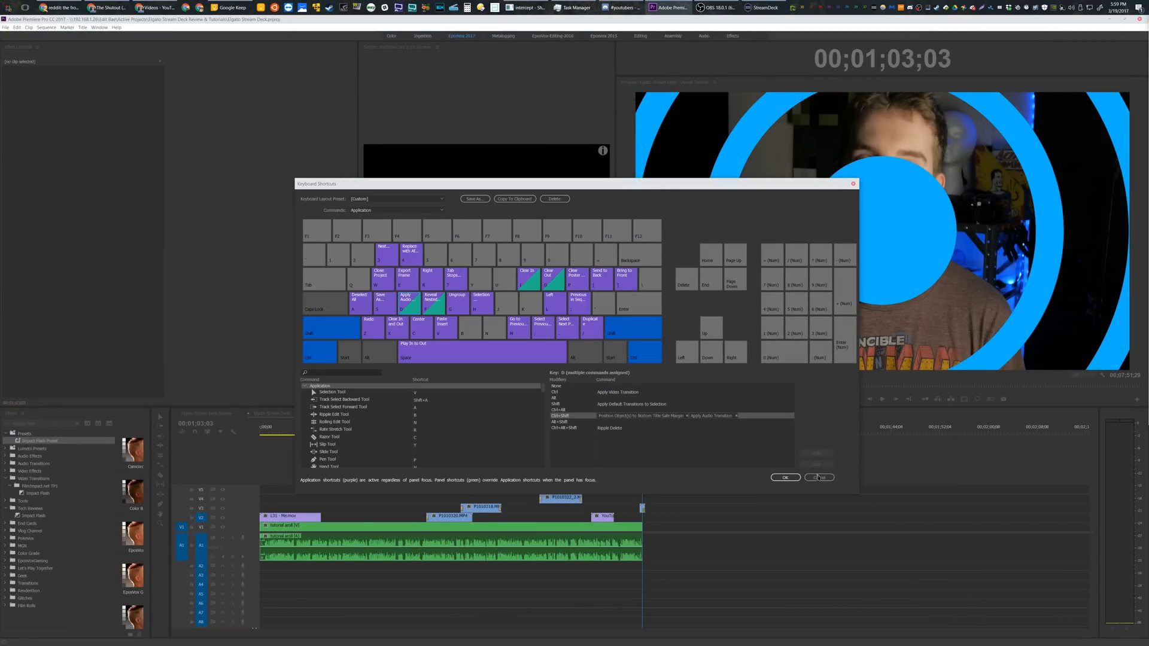
Bring Stream Deck forward and inspect the Premiere glitch key's Ctrl + Shift + ! hotkey.
click(819, 477)
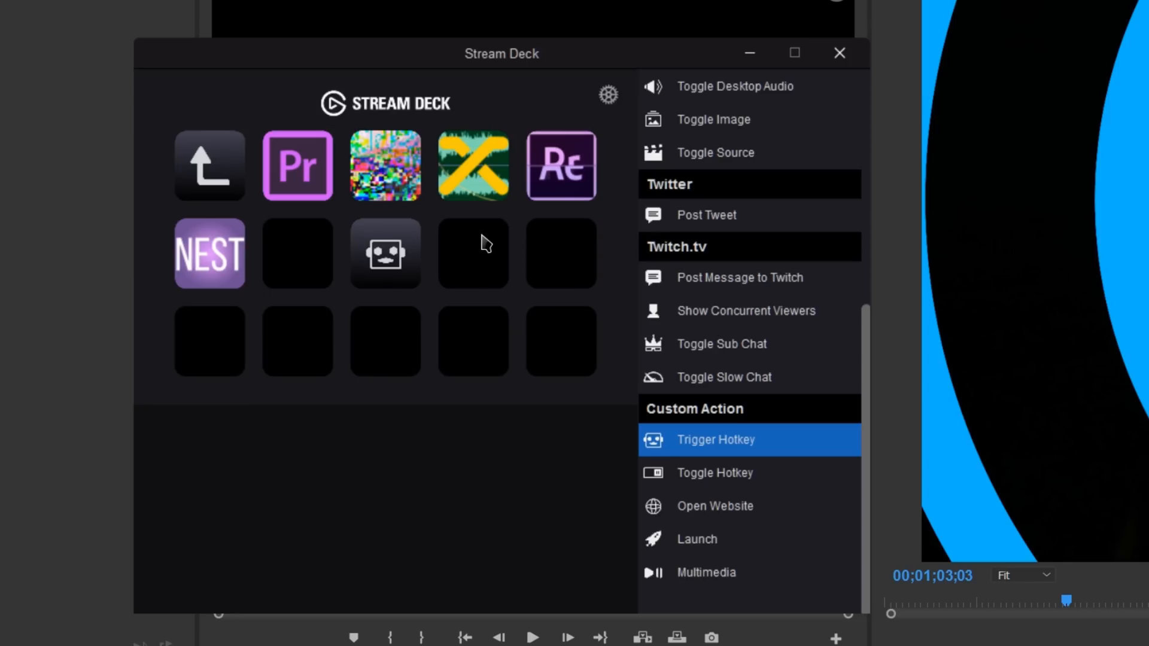
click(384, 165)
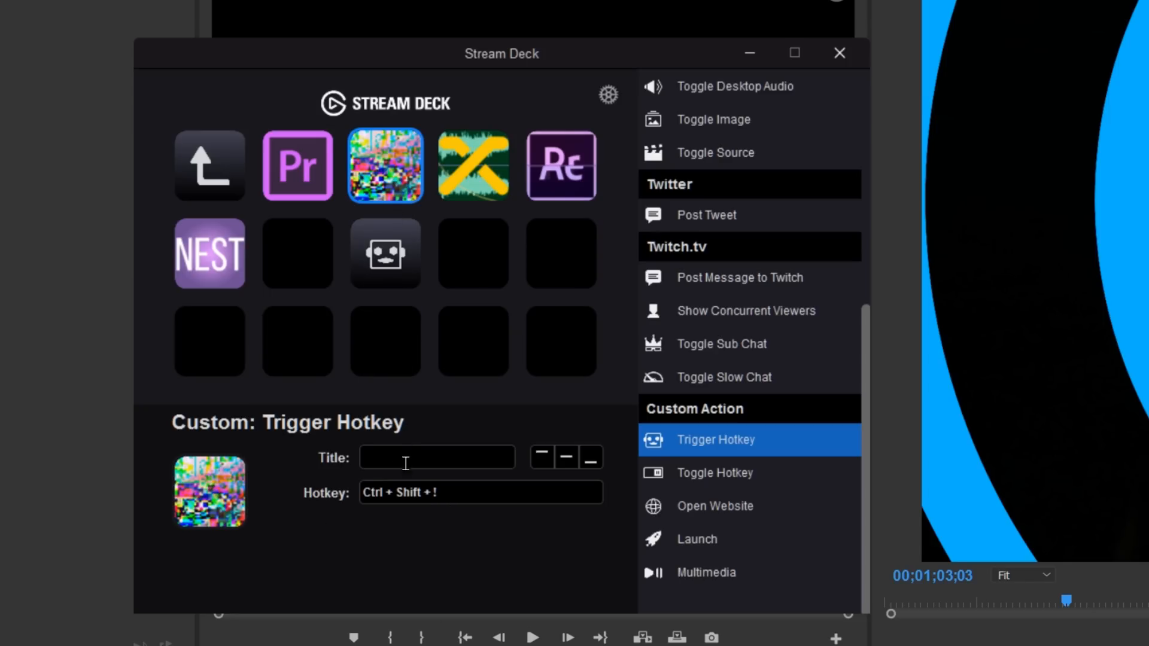
click(839, 53)
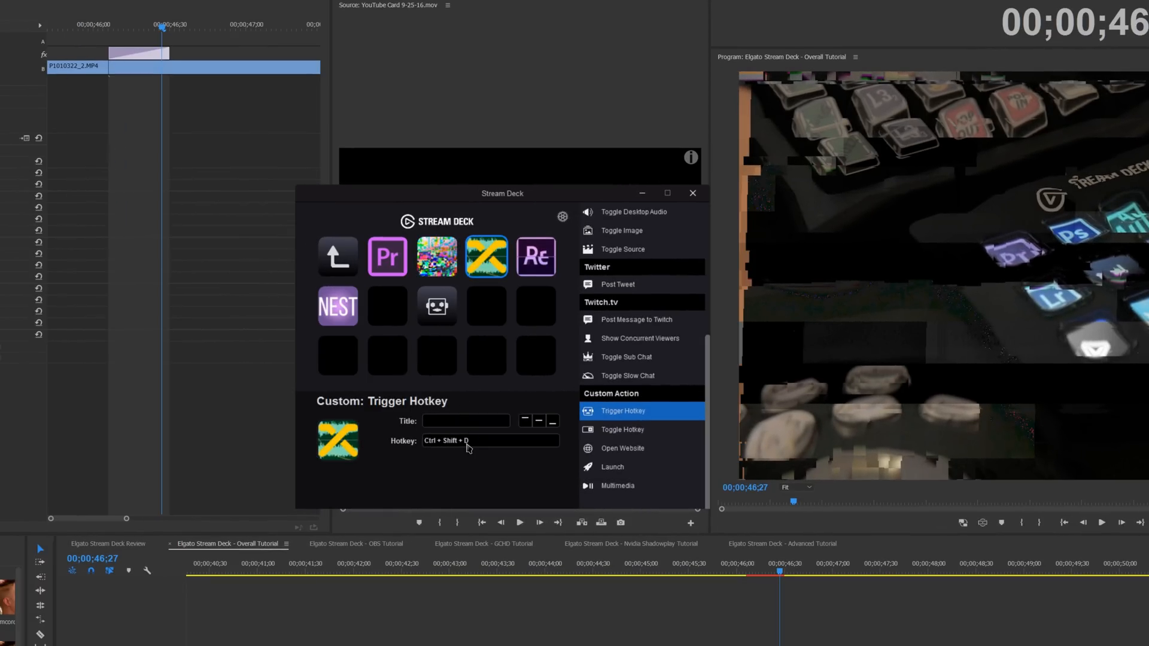
click(536, 256)
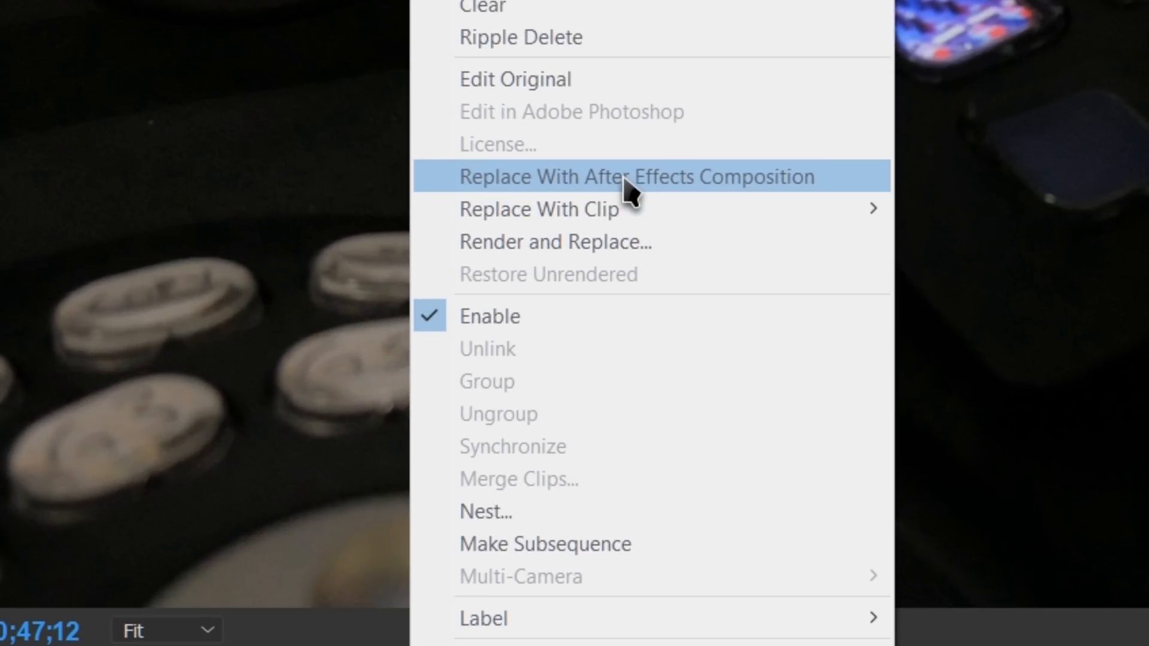
mouse_move(704, 183)
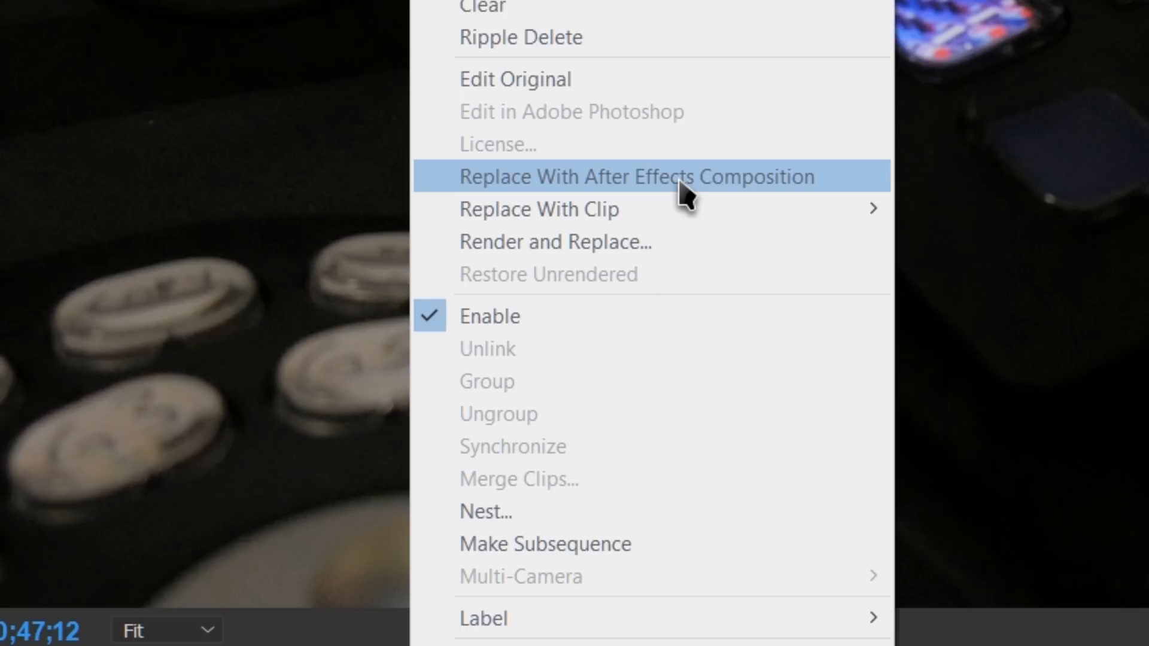
mouse_move(522, 187)
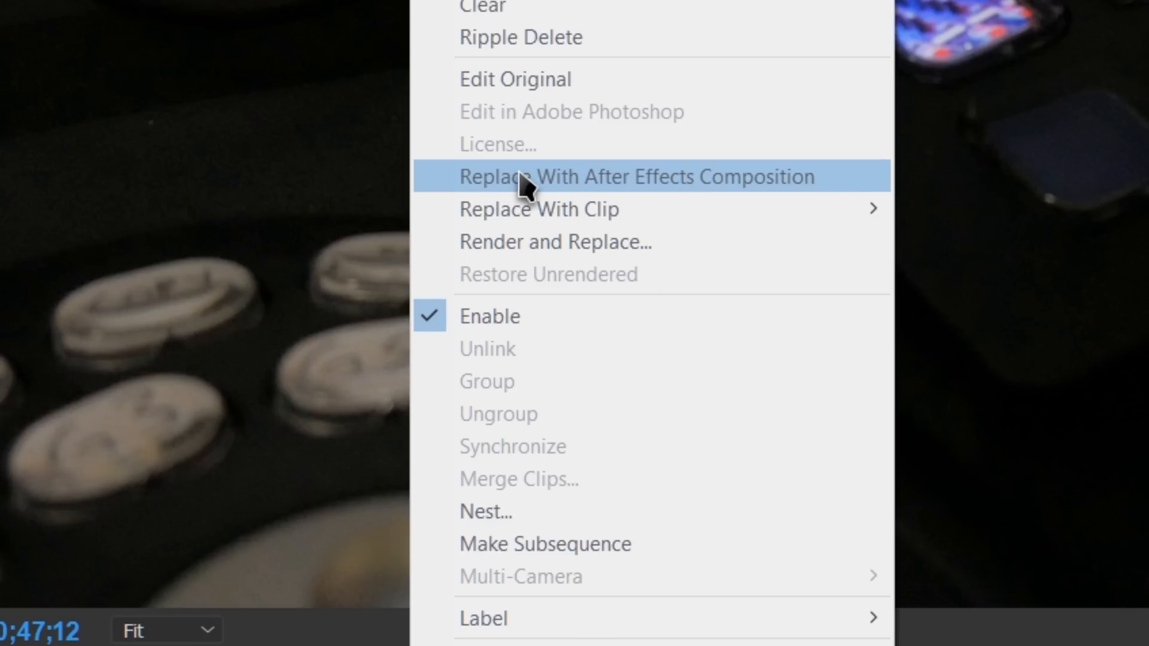
mouse_move(524, 241)
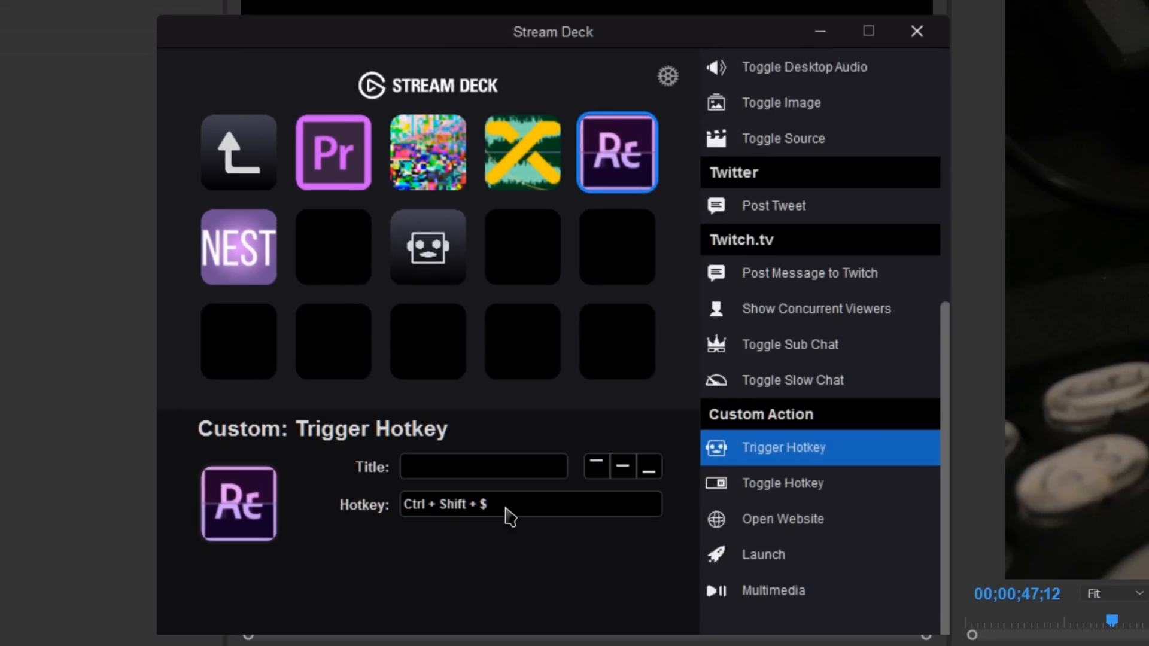
mouse_move(271, 261)
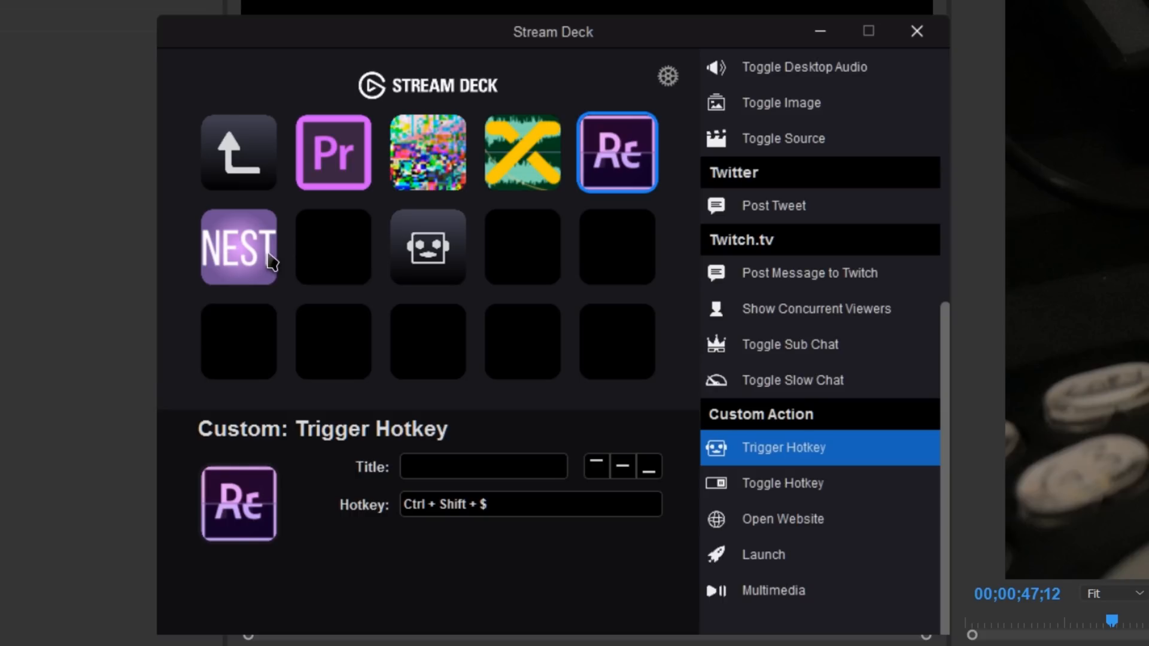
click(237, 246)
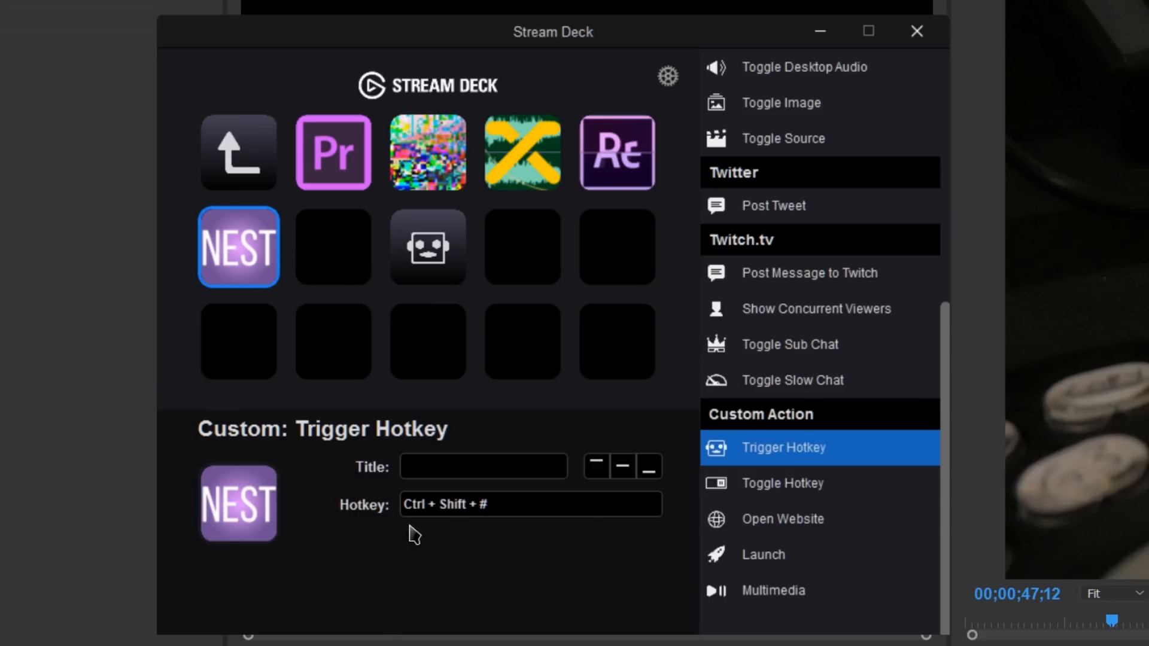
mouse_move(482, 520)
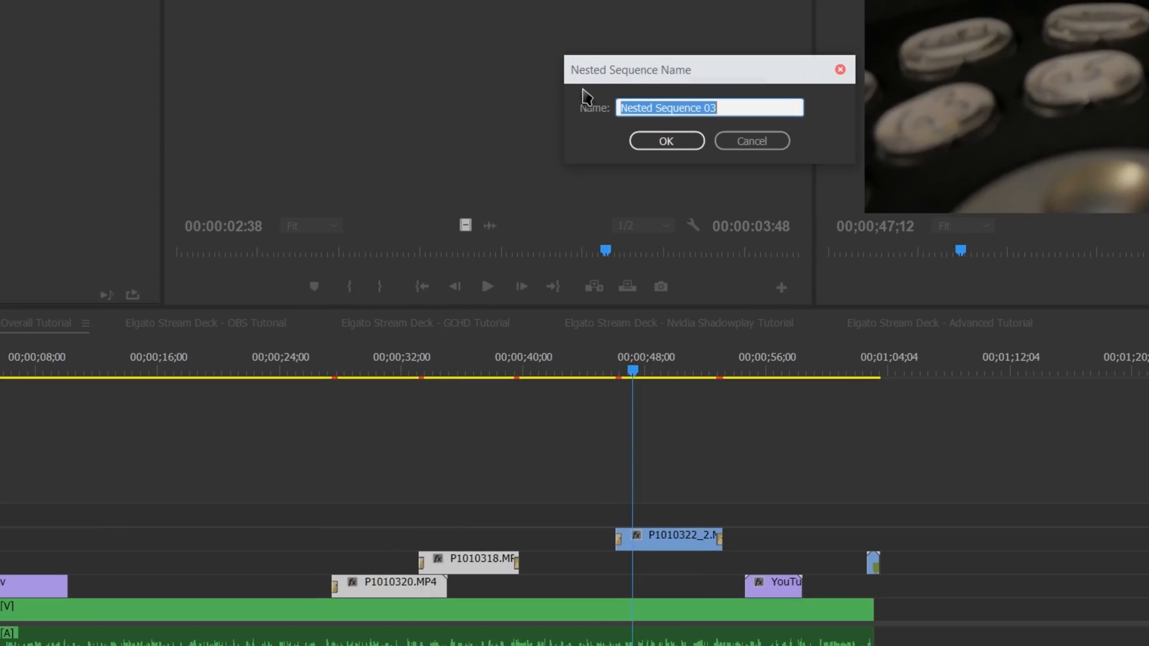
Name the nested sequence 'nest test' and confirm it.
text(nest test)
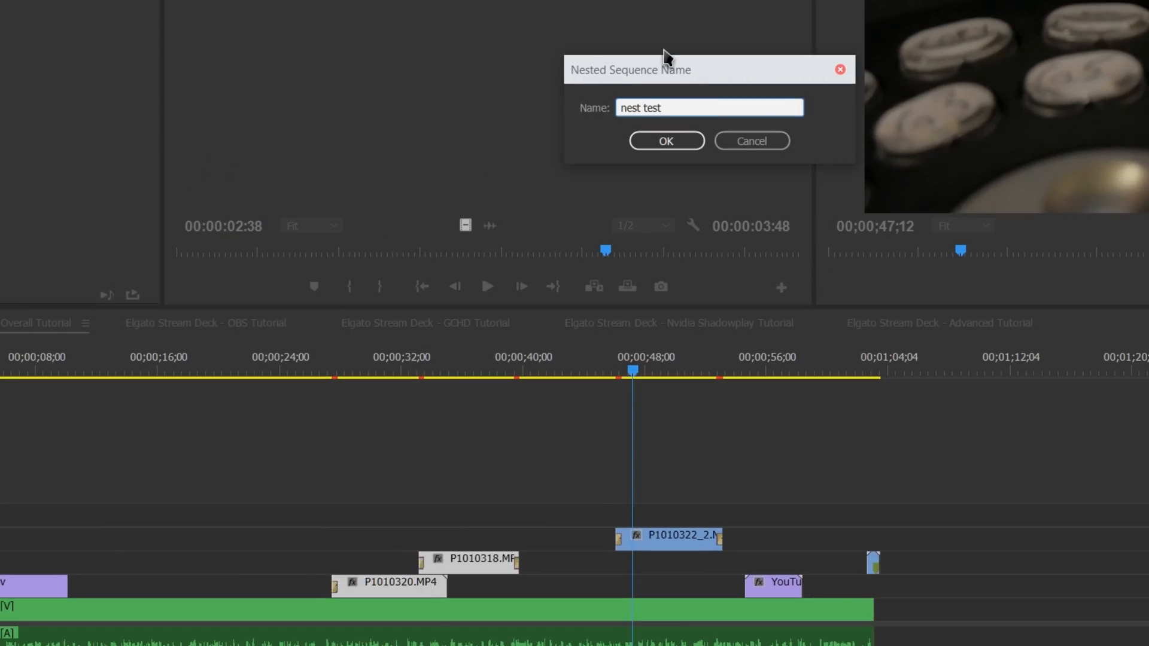
click(665, 140)
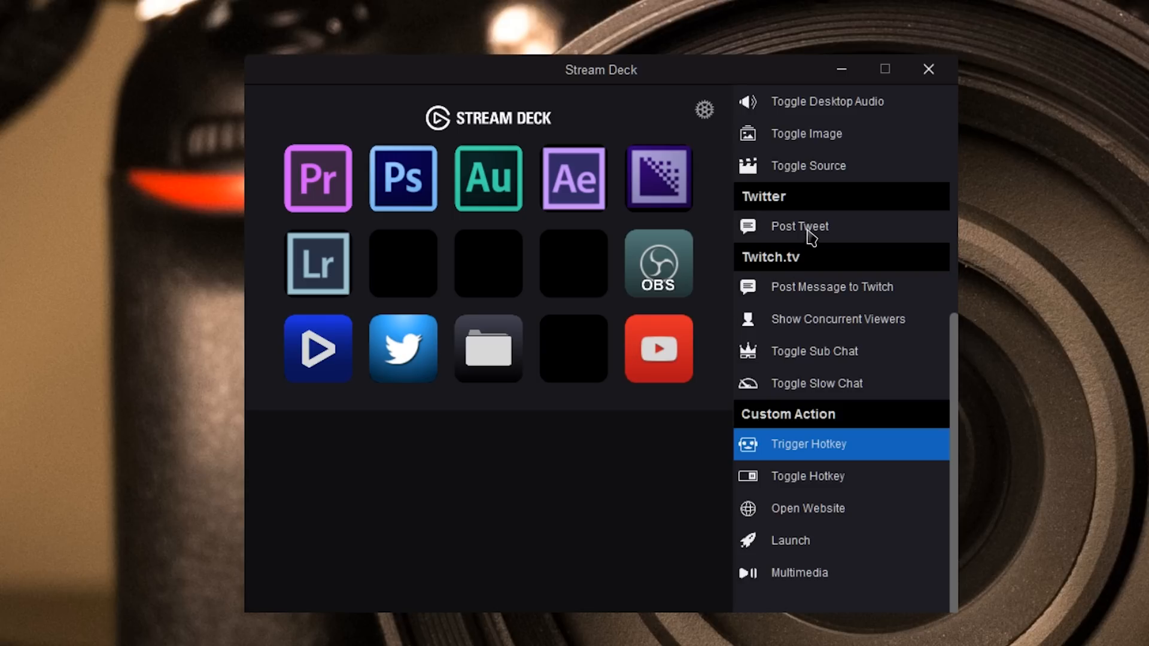
mouse_move(572, 133)
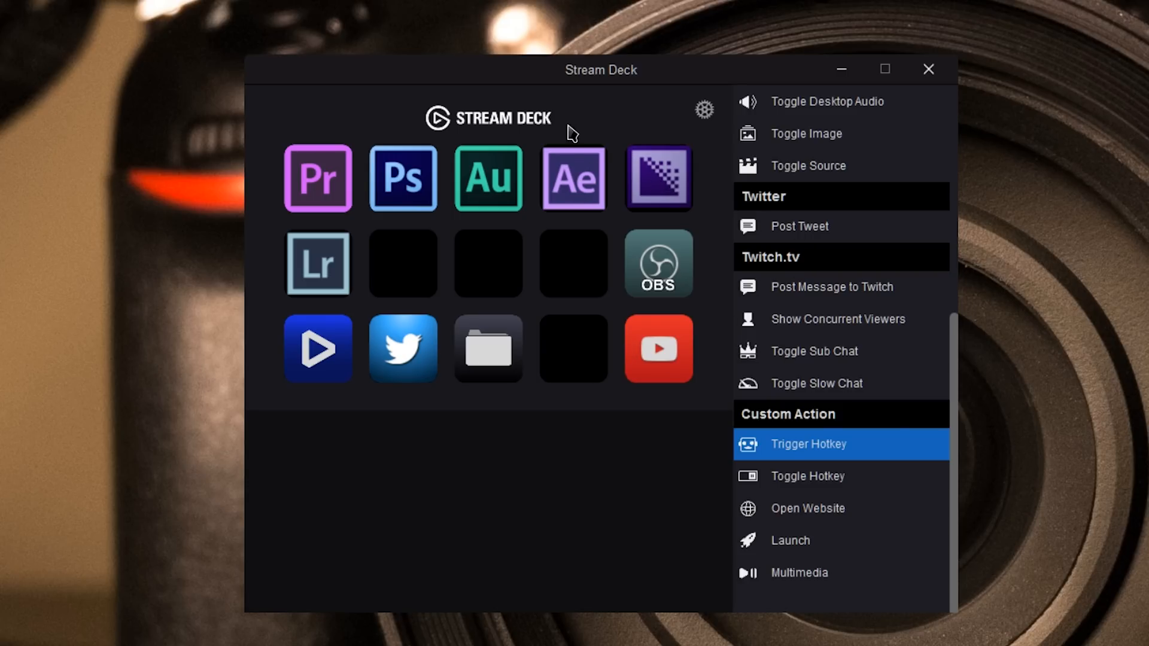
mouse_move(311, 286)
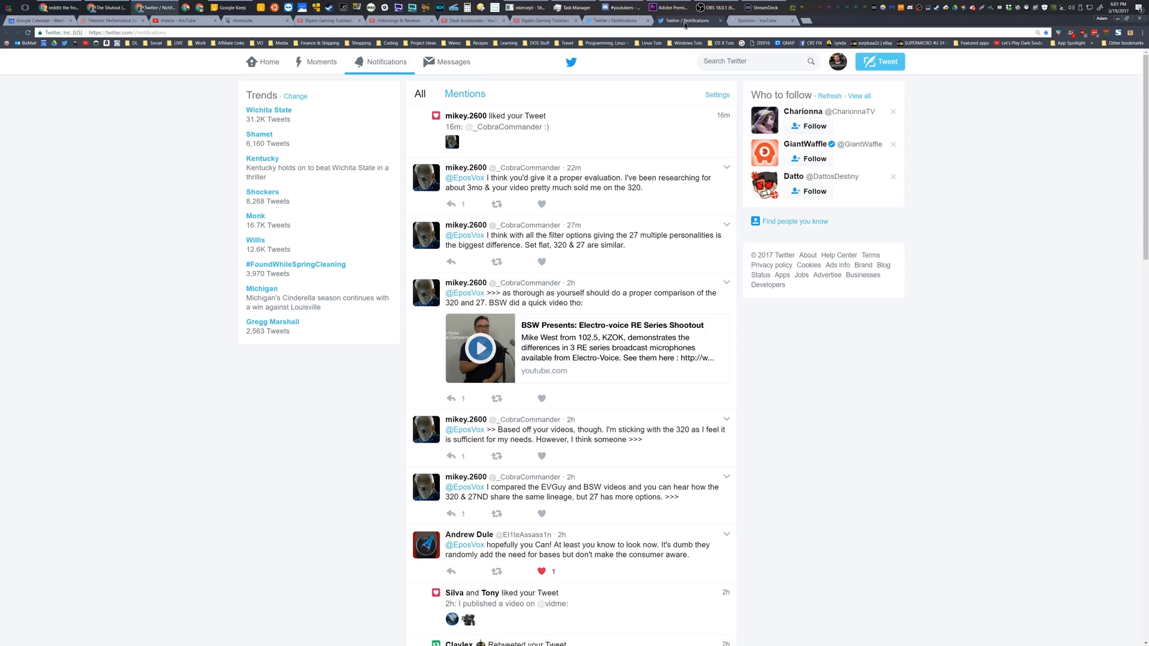
Expand the BSW Presents microphone shootout video embedded in a notification tweet.
click(481, 347)
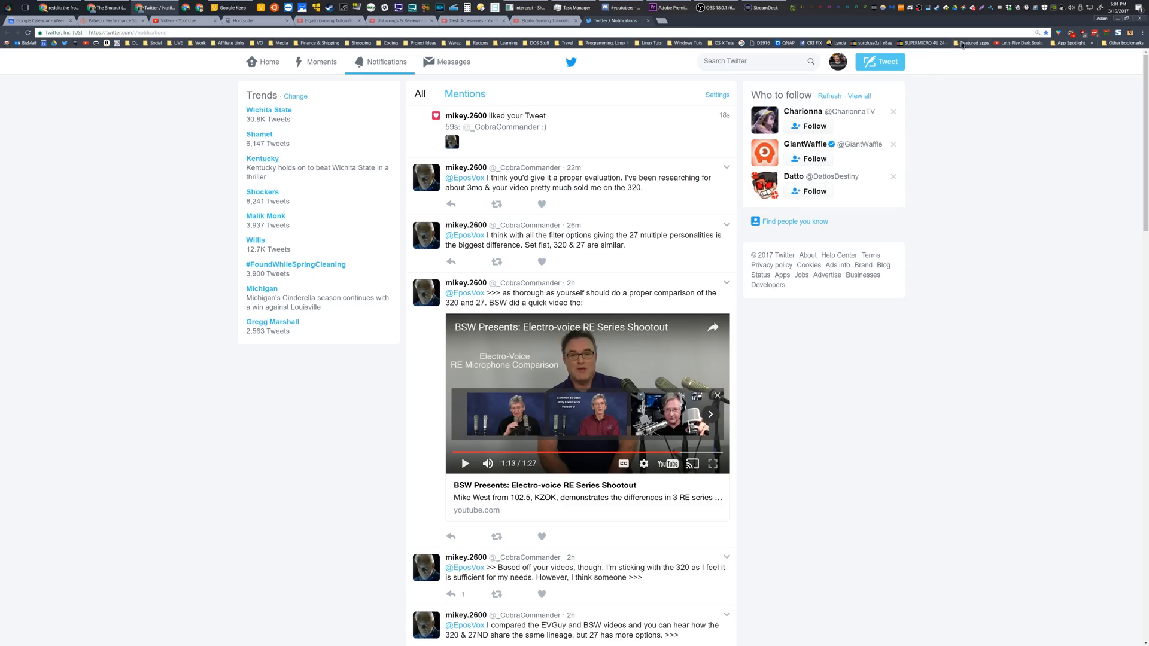